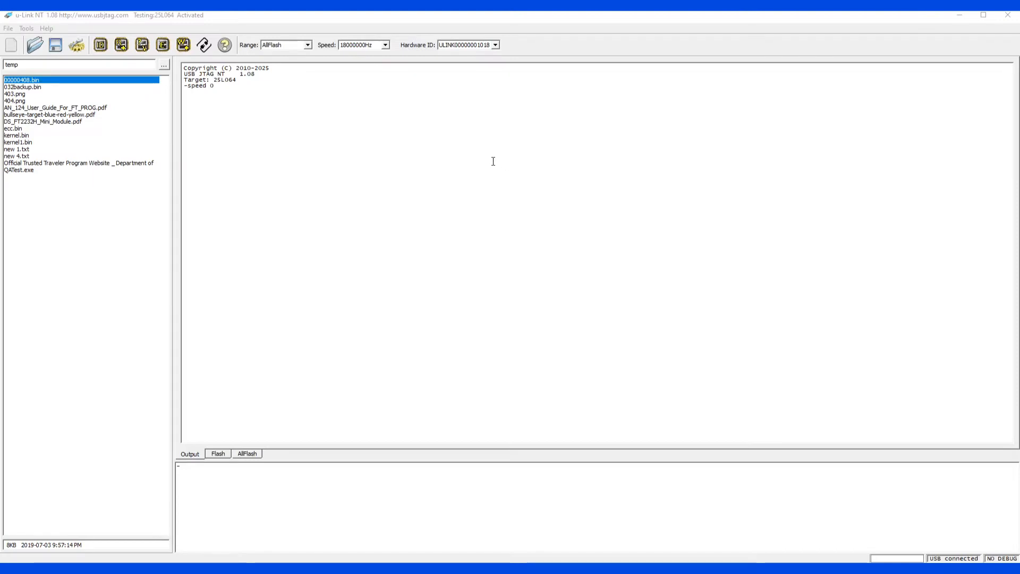
pyautogui.moveTo(518, 164)
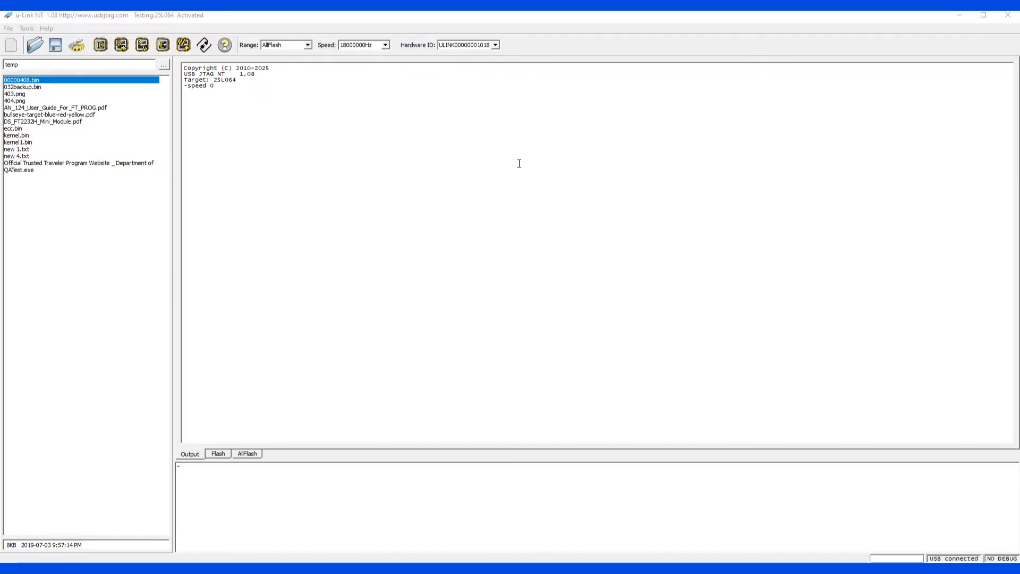
pyautogui.moveTo(257, 127)
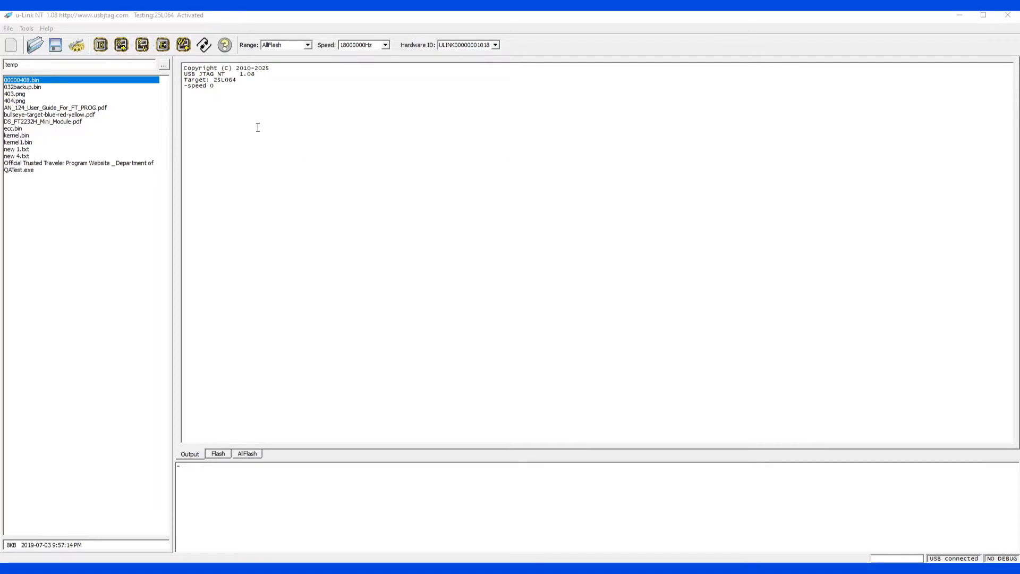
# Bring up the Config dialog showing the Develop category, SPIFLASH protocol and 25L-series targets
pyautogui.click(76, 45)
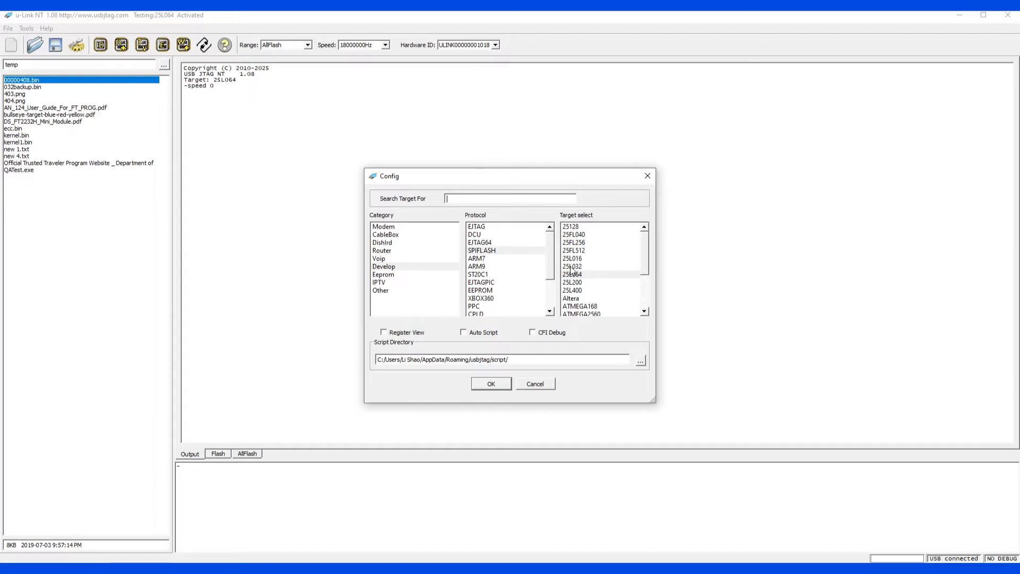
# Select 25L032 in the Target list and confirm, so the title bar reports Target: 25L032
pyautogui.click(574, 265)
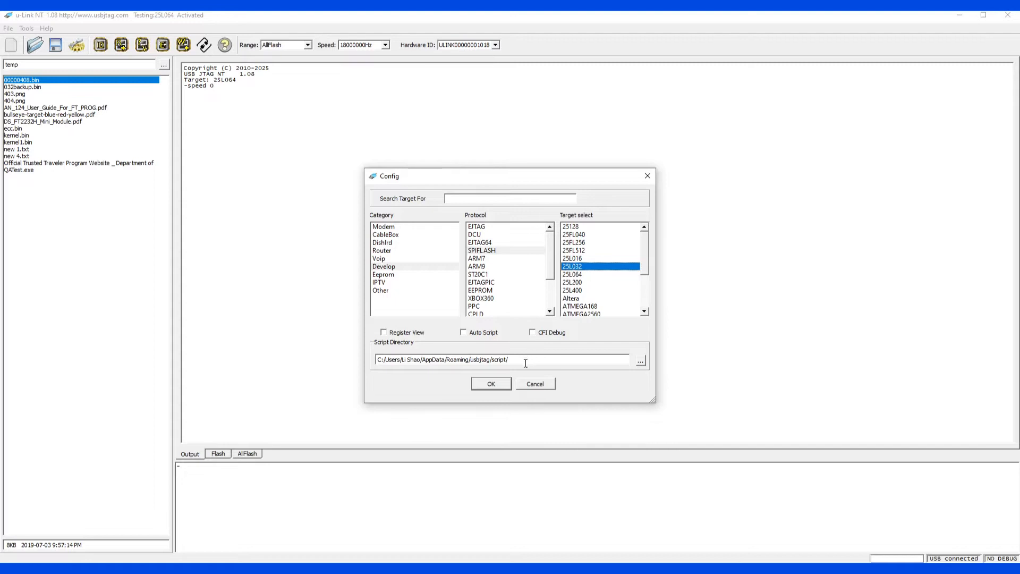
pyautogui.click(491, 384)
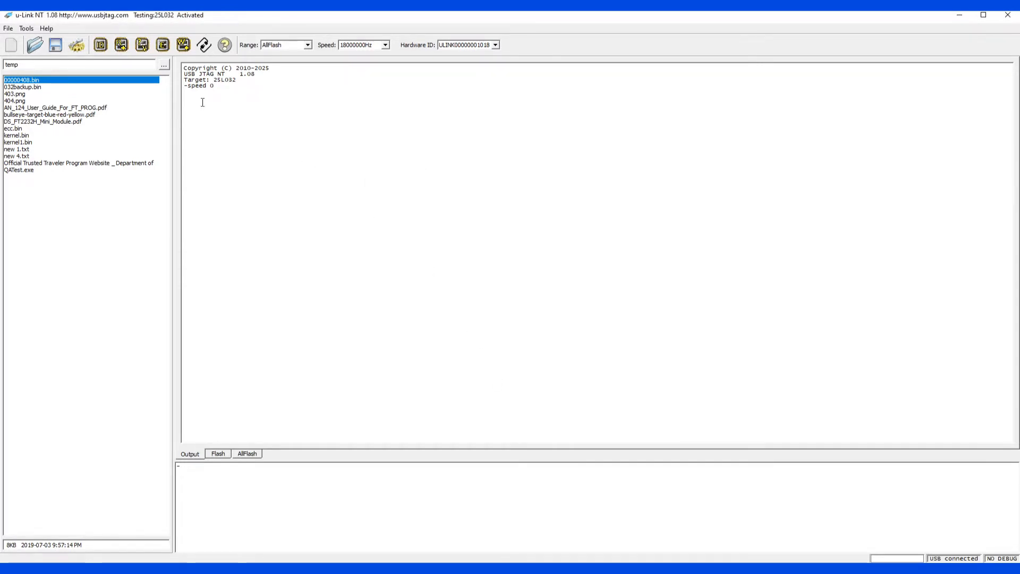
# Run Detect chip ID twice, getting an unknown flash type with values c8,40,16
pyautogui.click(100, 45)
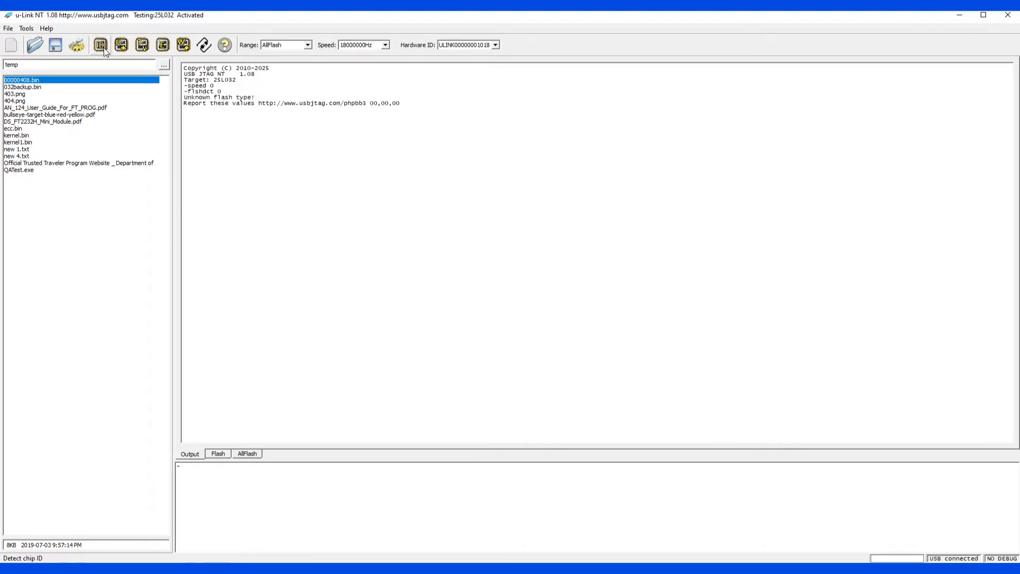
pyautogui.moveTo(104, 51)
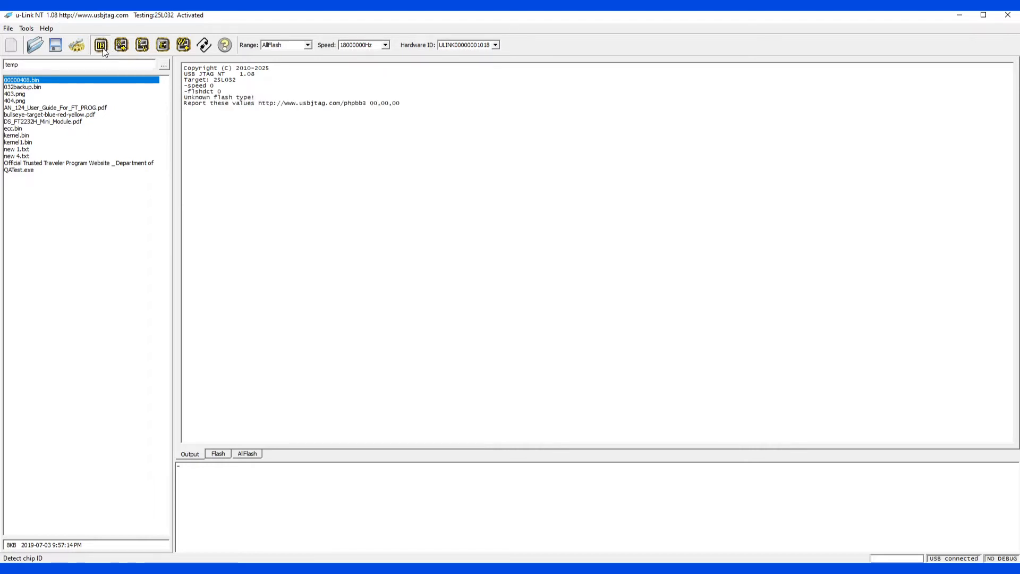
pyautogui.click(100, 44)
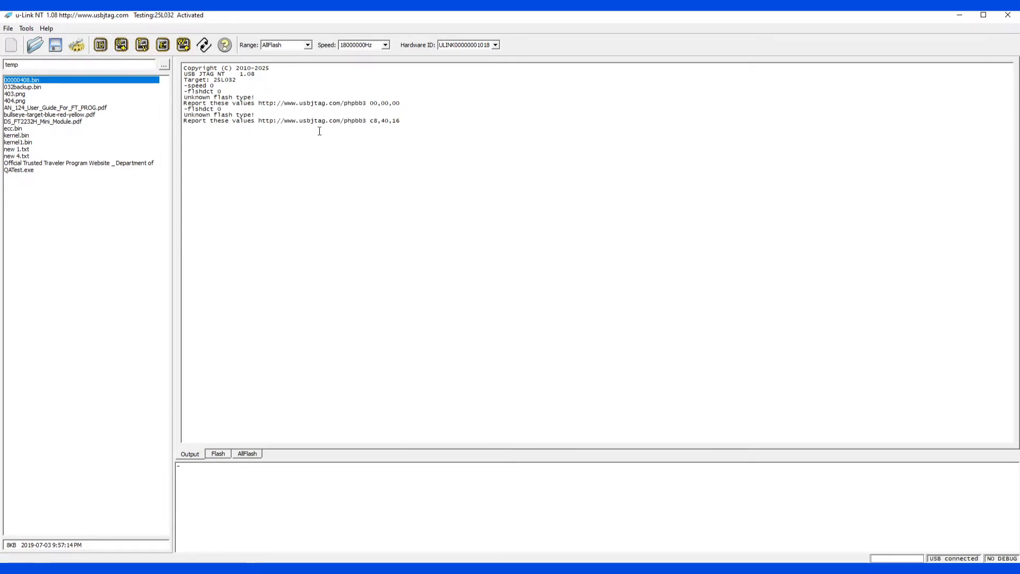
pyautogui.moveTo(374, 130)
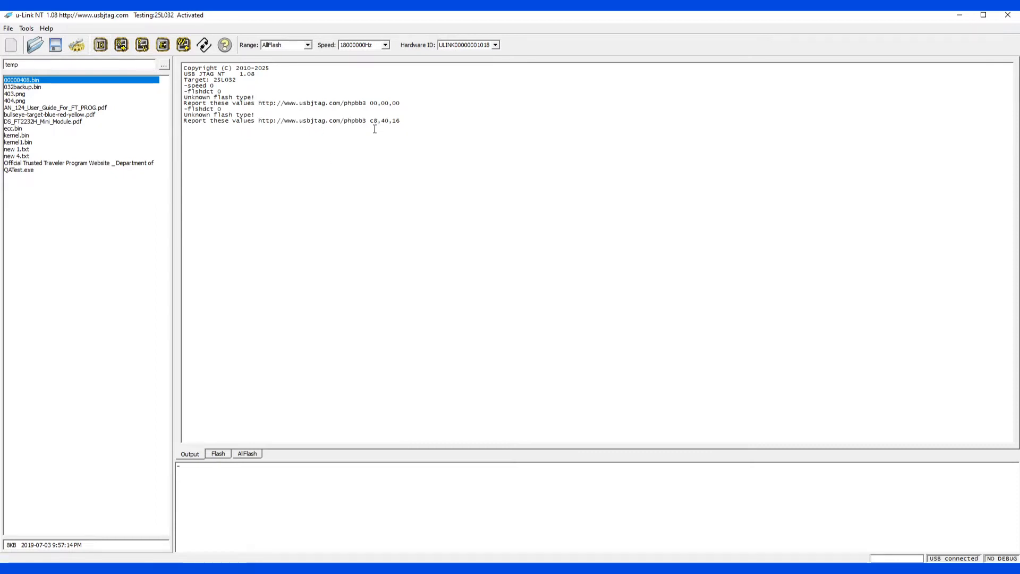
pyautogui.moveTo(384, 122)
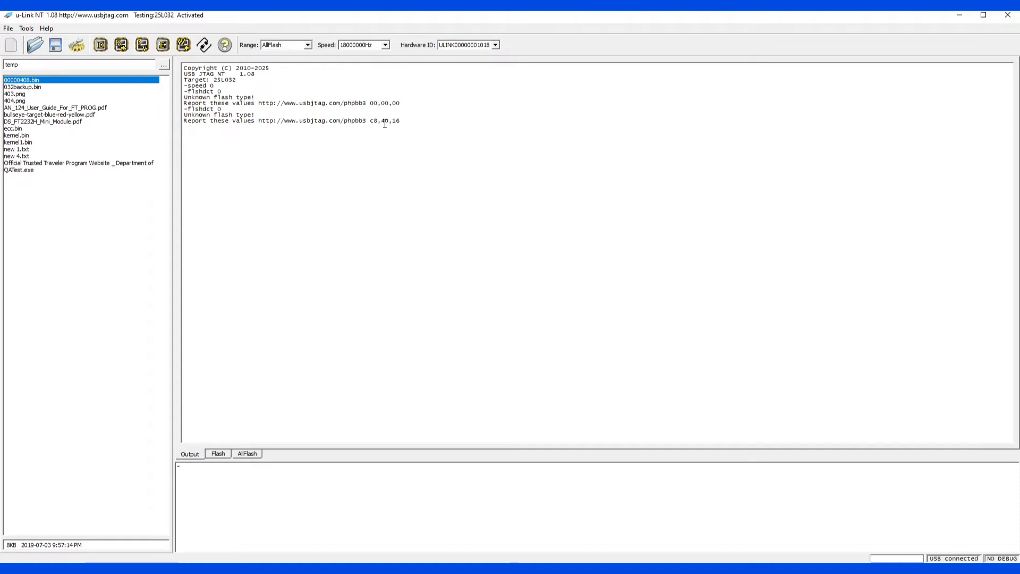
pyautogui.moveTo(398, 355)
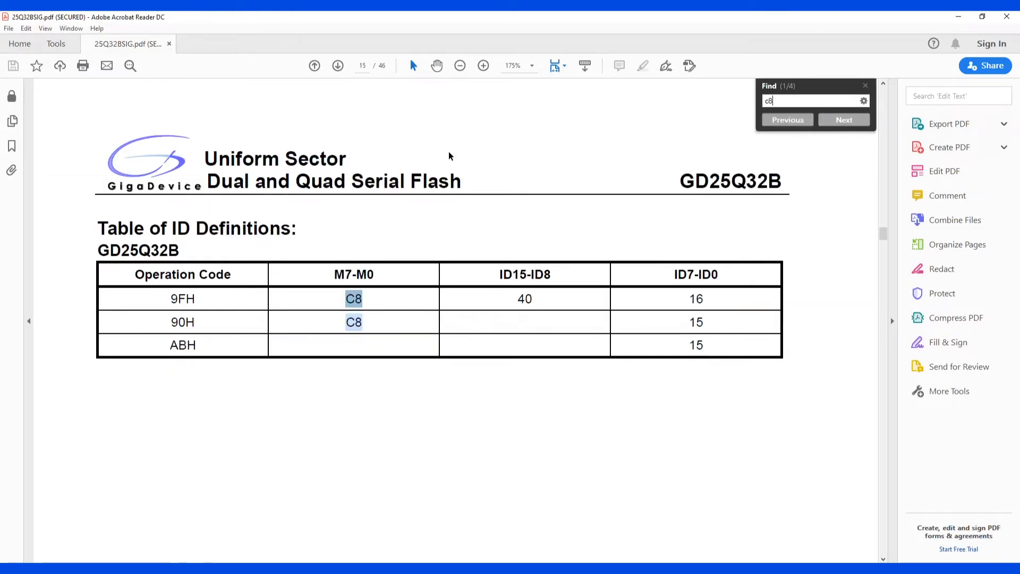
pyautogui.moveTo(532, 309)
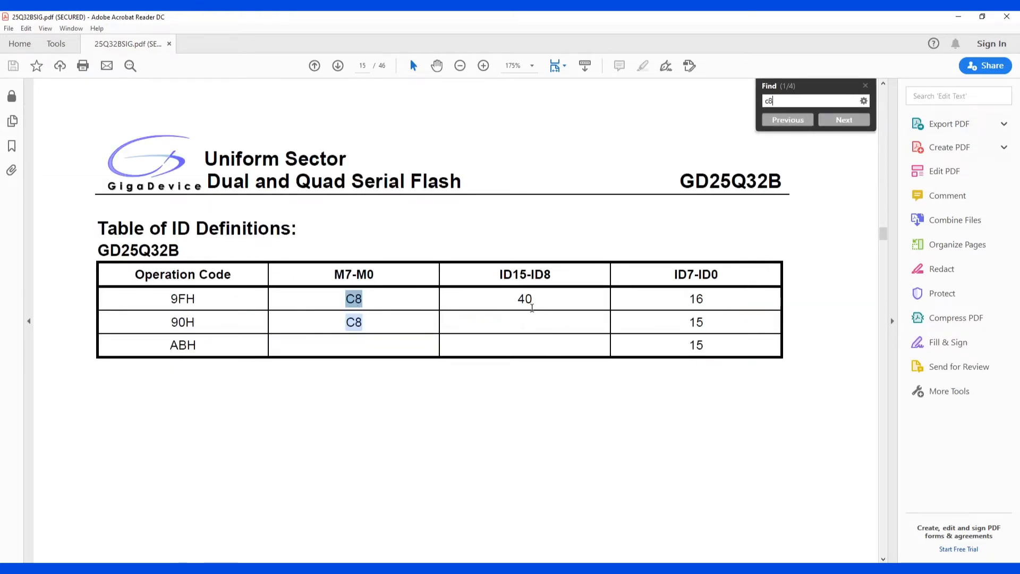
# Scroll the GD25Q32B datasheet to the Table of ID Definitions listing C8, 40 and 16
pyautogui.scroll(-3)
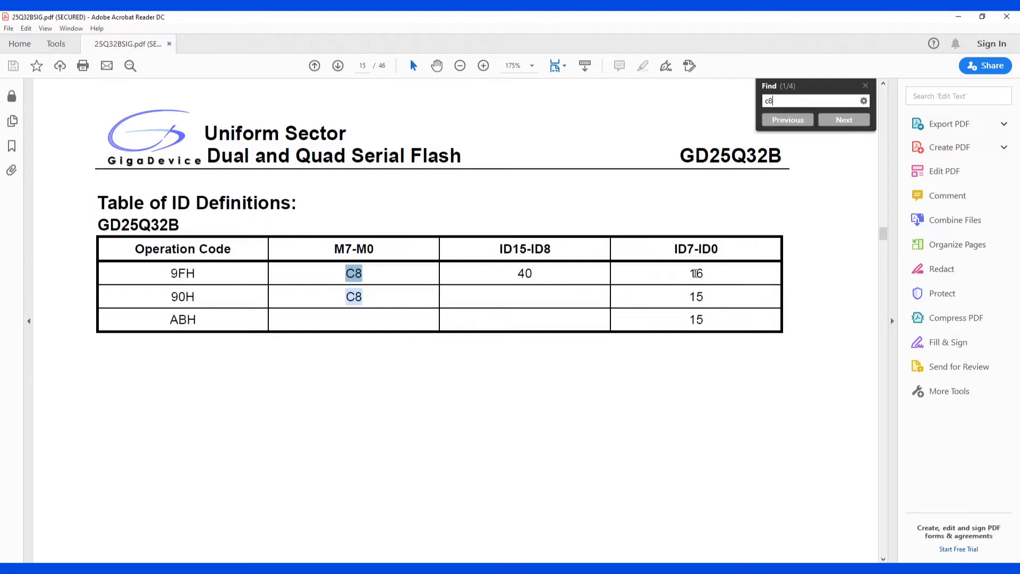
pyautogui.moveTo(659, 267)
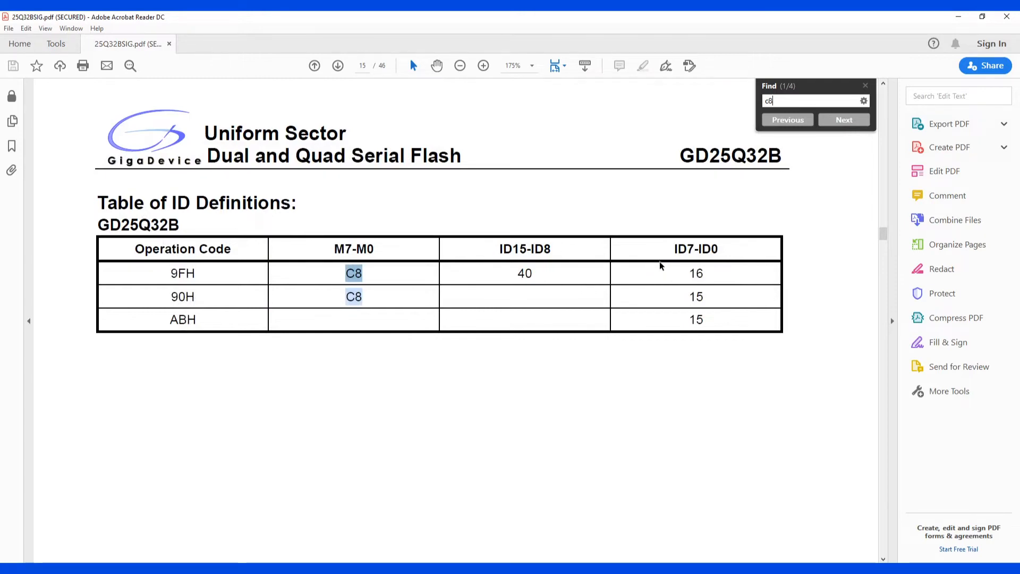
pyautogui.moveTo(675, 270)
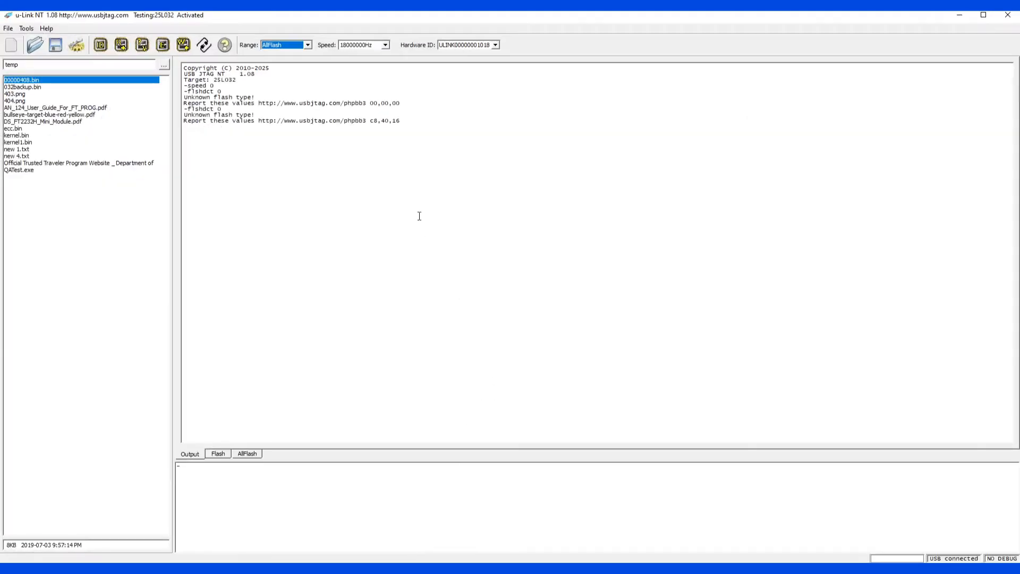
# Go to the configure folder via Help and open spiflash.xml in Notepad++
pyautogui.click(26, 28)
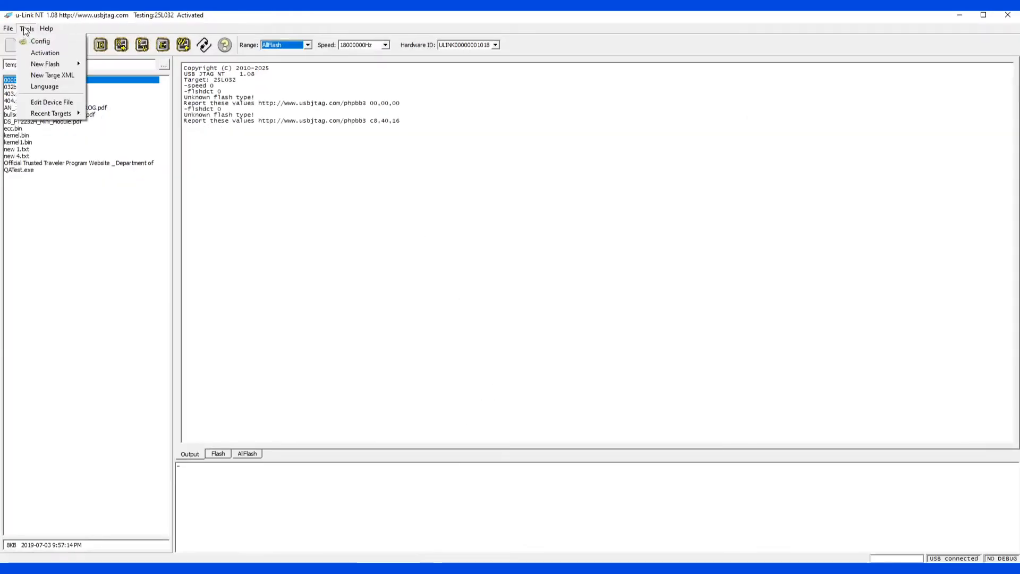
pyautogui.moveTo(48, 64)
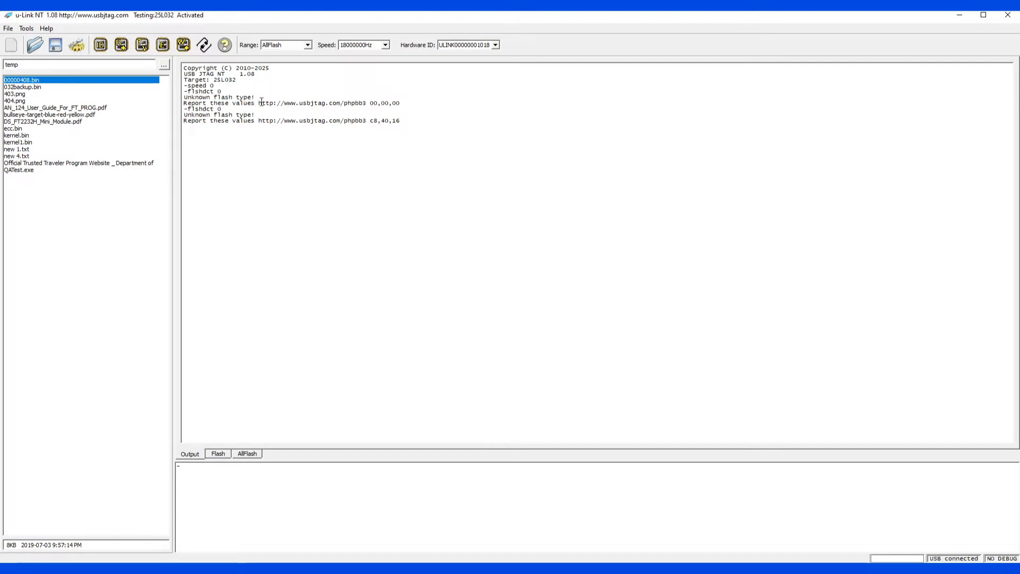
pyautogui.click(47, 28)
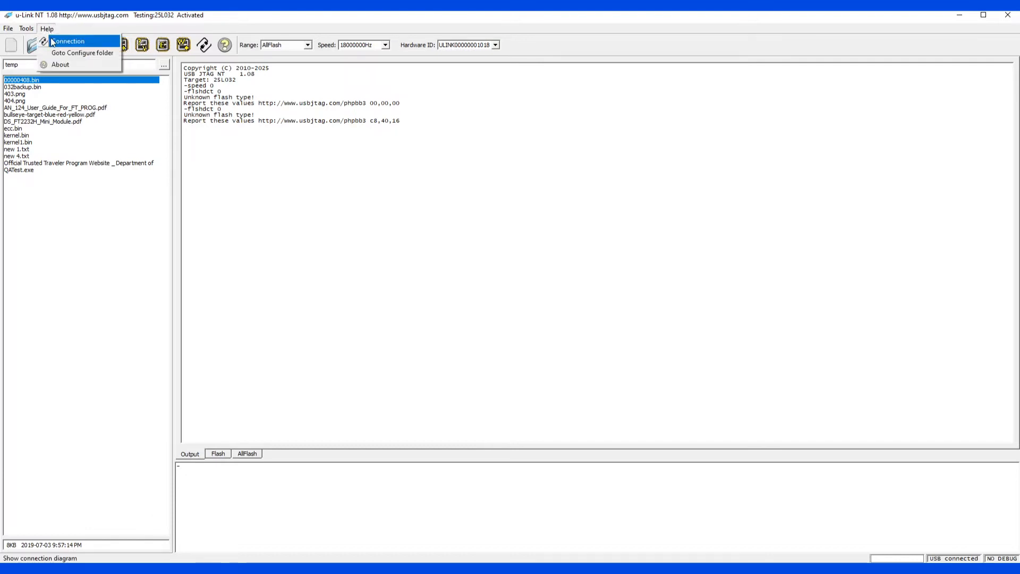
pyautogui.click(837, 116)
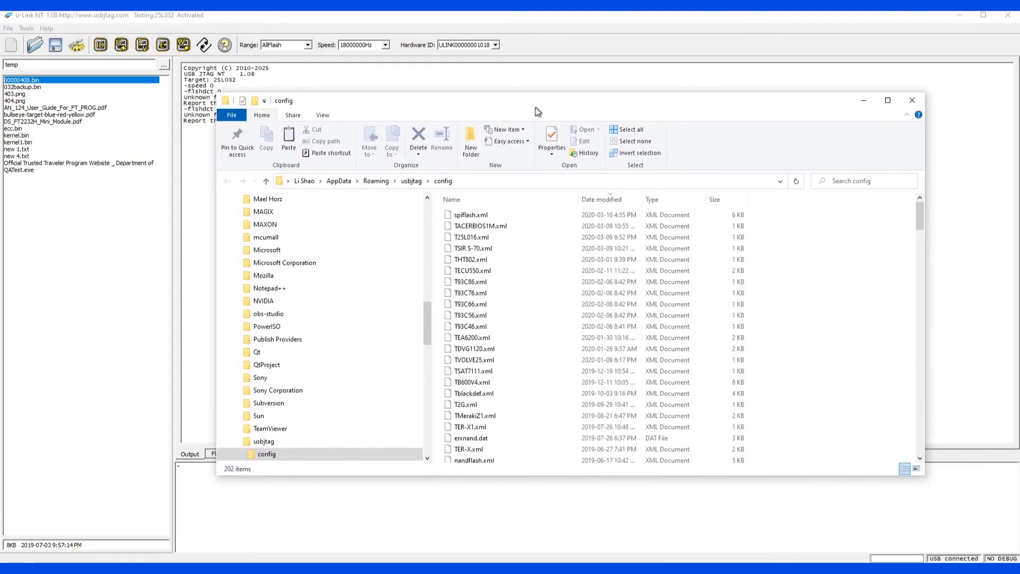
pyautogui.click(459, 214)
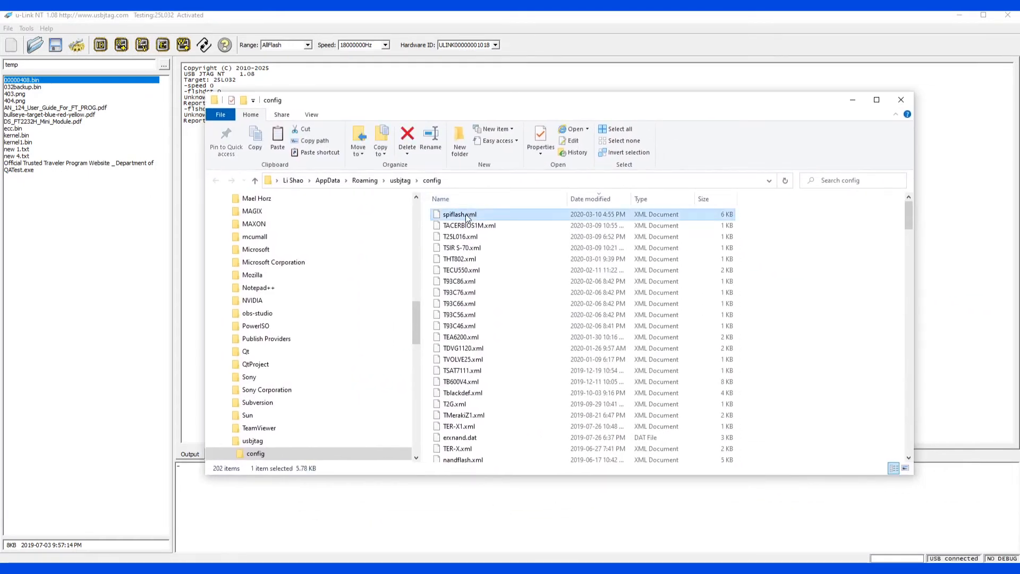
pyautogui.doubleClick(457, 214)
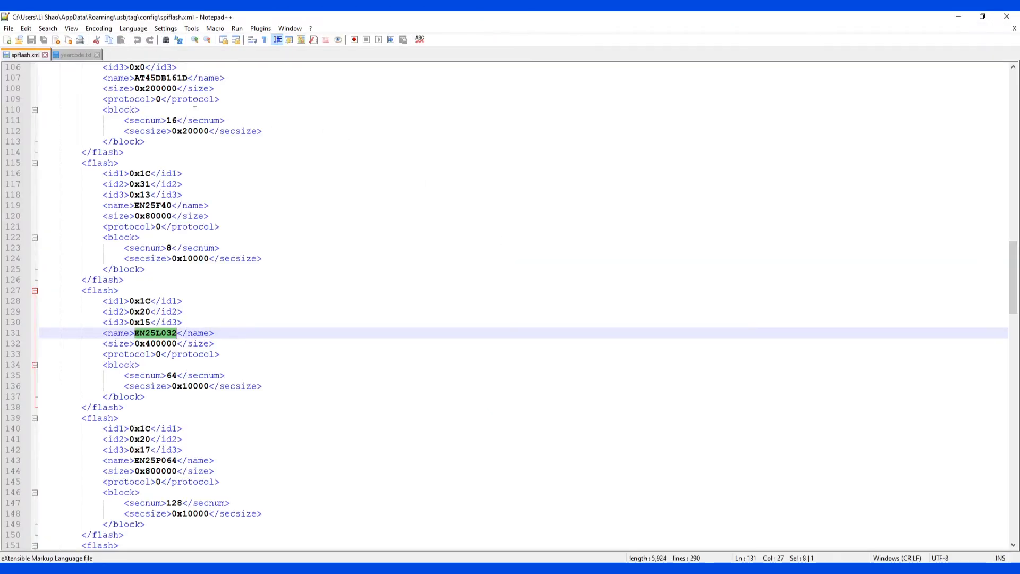
pyautogui.moveTo(350, 205)
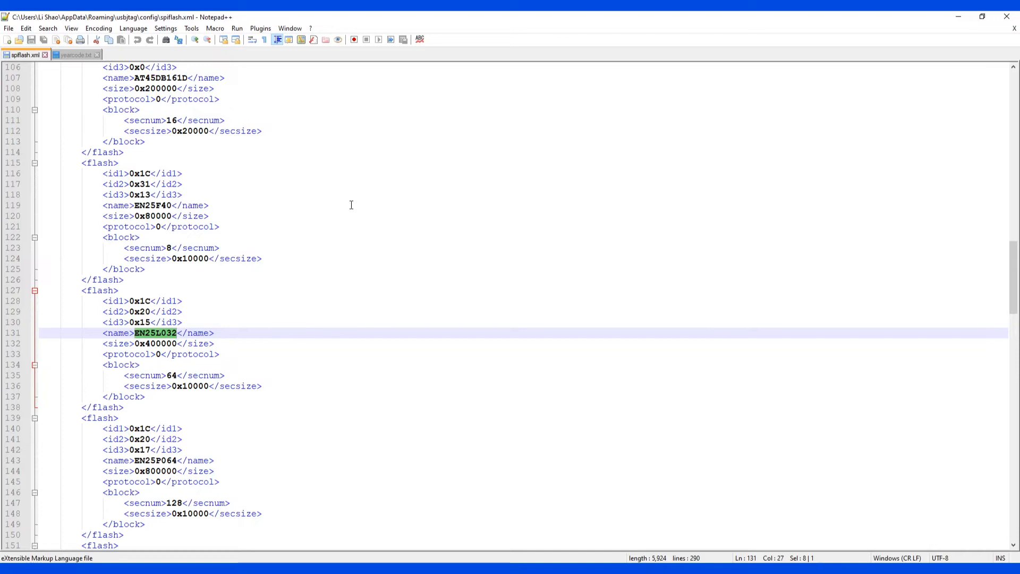
pyautogui.moveTo(206, 321)
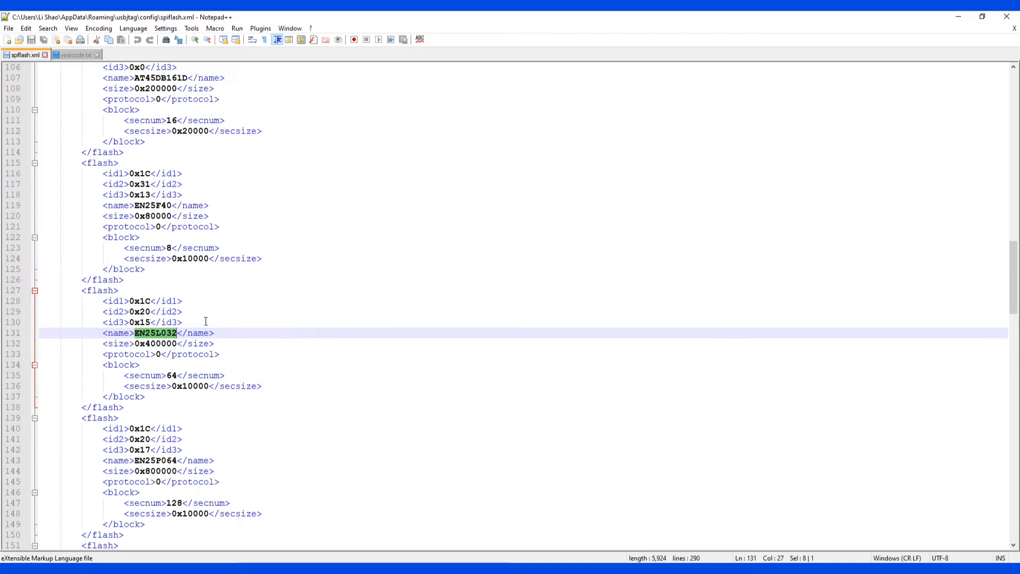
pyautogui.moveTo(225, 312)
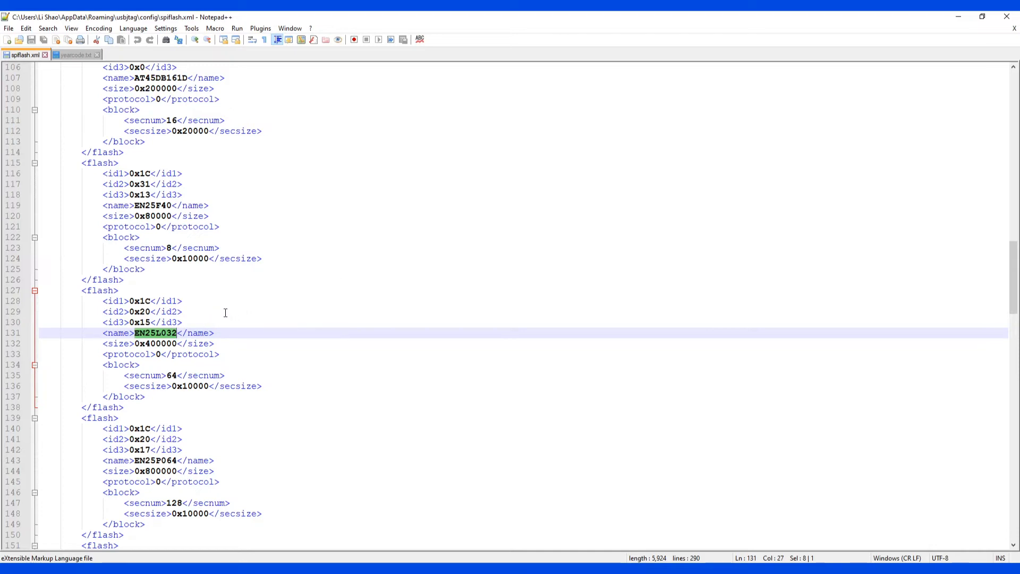
pyautogui.moveTo(146, 335)
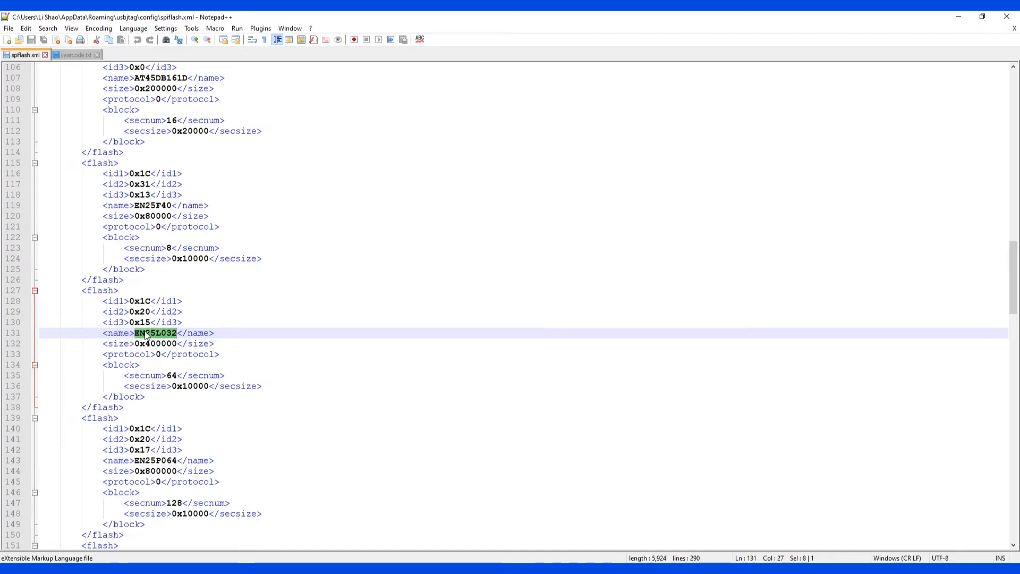
# Select the EN25L032 <flash> block for copying to the end of spiflash.xml
pyautogui.click(242, 300)
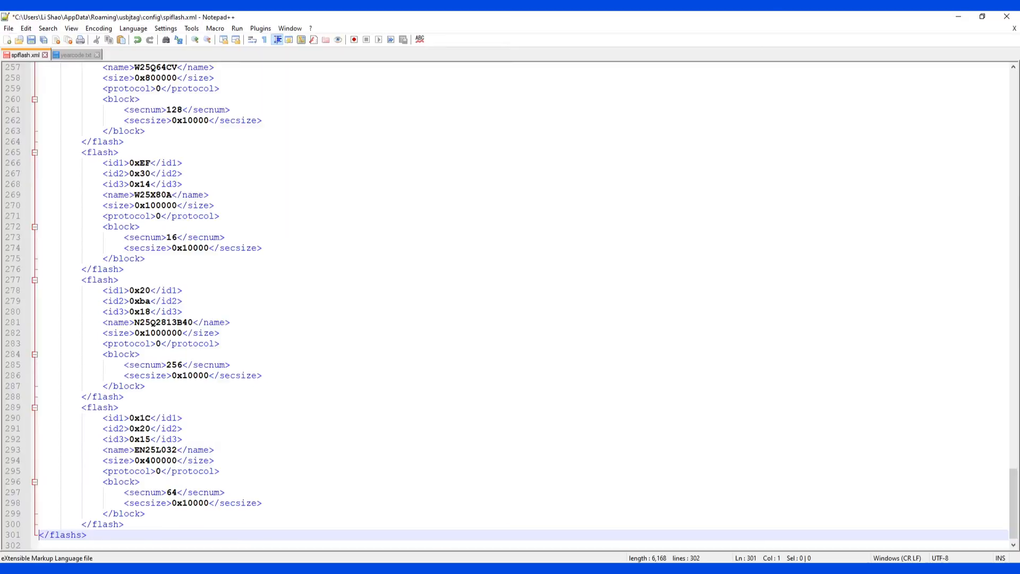
# Edit the pasted entry's id1, id2, id3 to 0xC8, 0x40, 0x16 and begin the GS name
pyautogui.click(216, 425)
pyautogui.write('4')
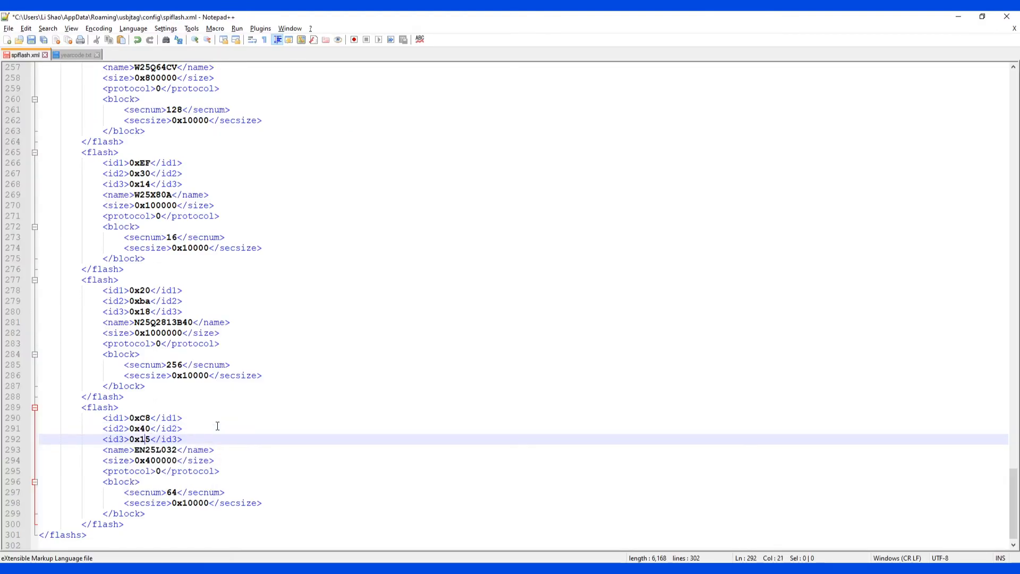
pyautogui.write('6')
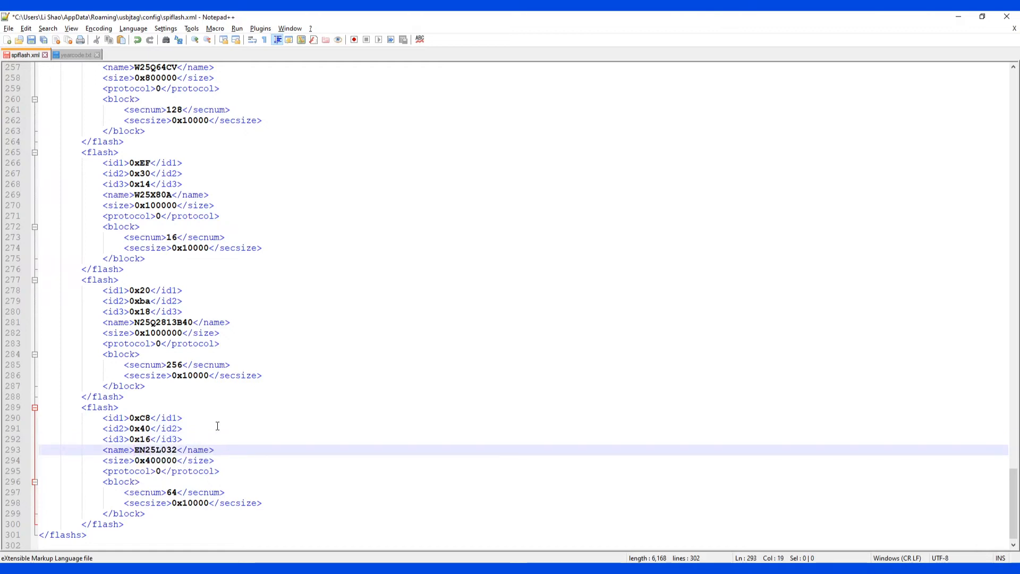
pyautogui.write('GS')
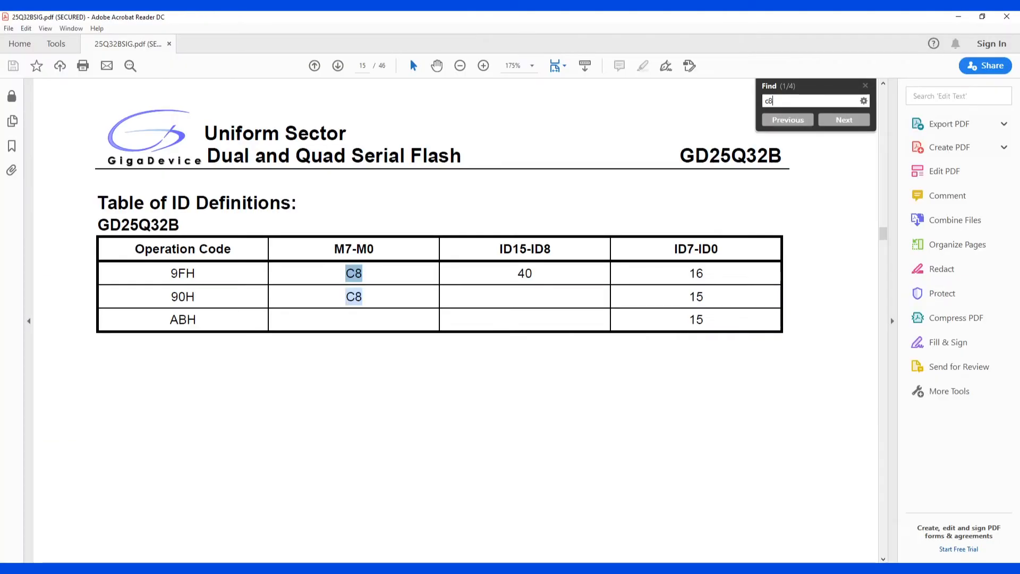
pyautogui.moveTo(582, 346)
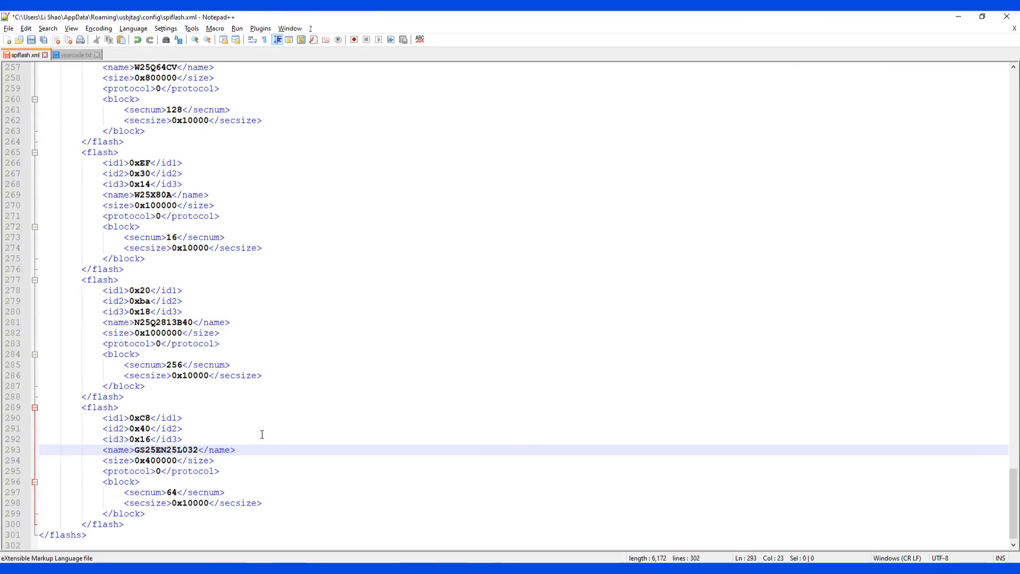
# Rename the copied entry to GS25Q32B, remove the leftover old name and save spiflash.xml
pyautogui.write('GS25Q32B')
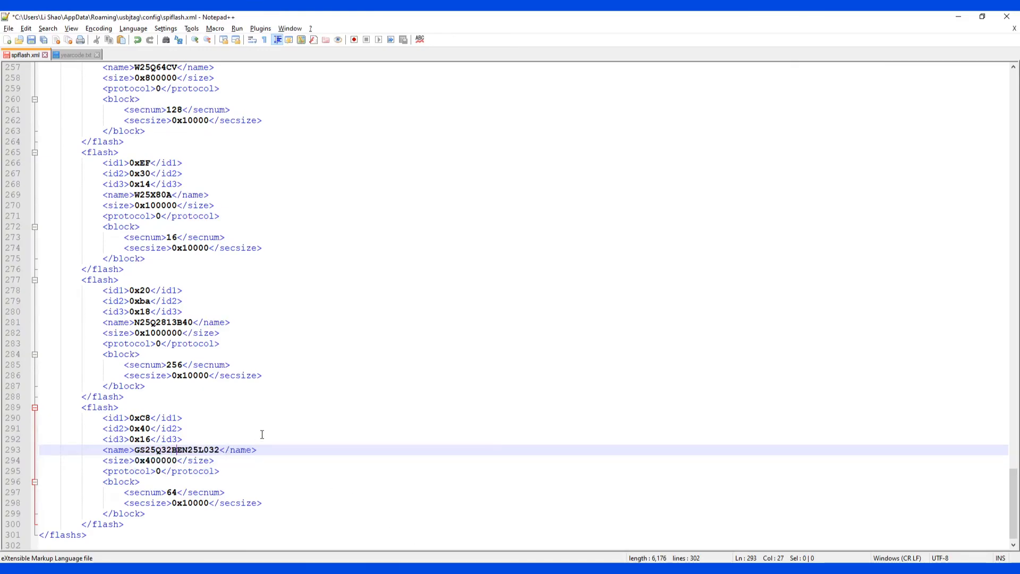
pyautogui.press('Delete')
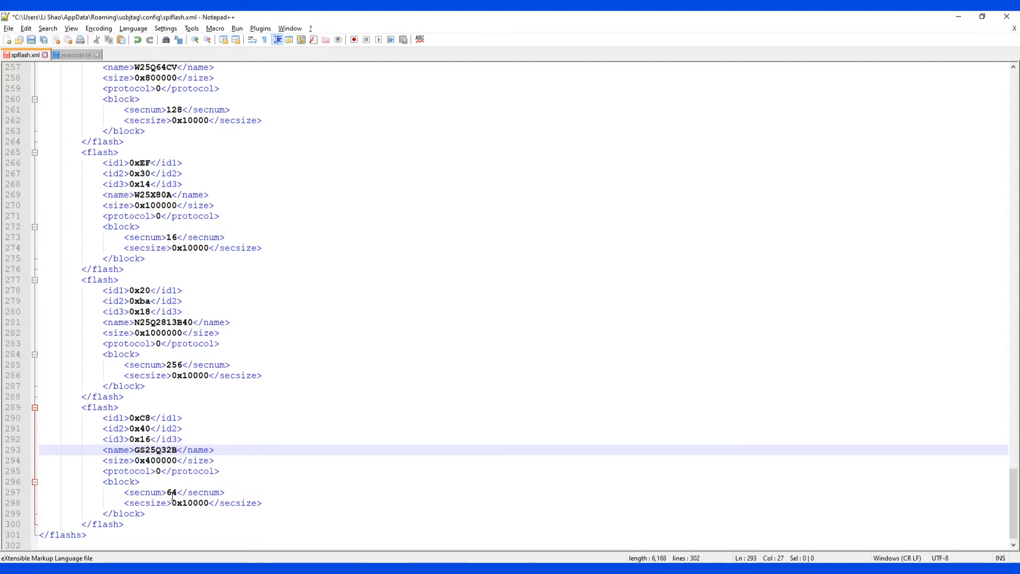
pyautogui.click(238, 322)
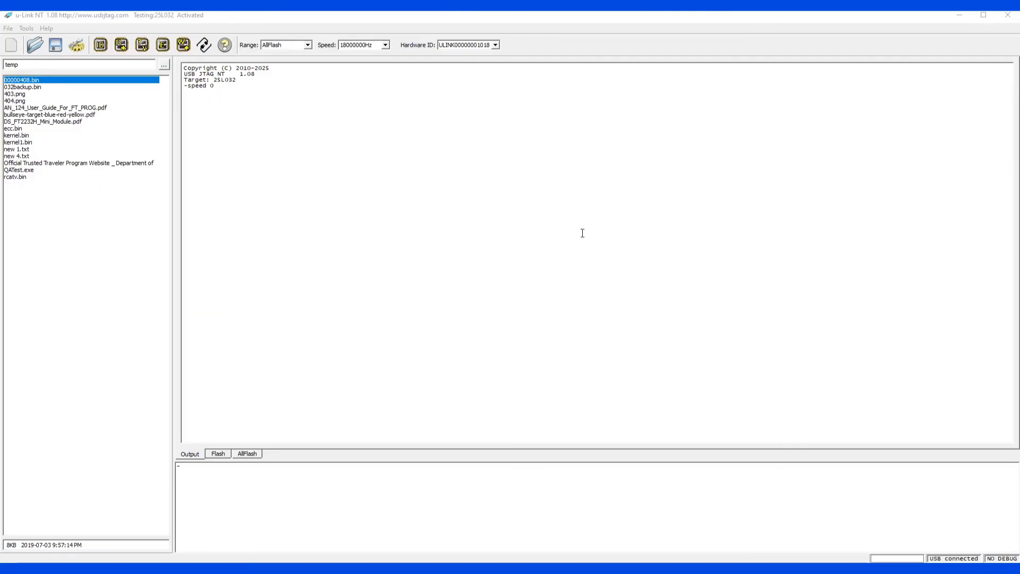
pyautogui.moveTo(112, 59)
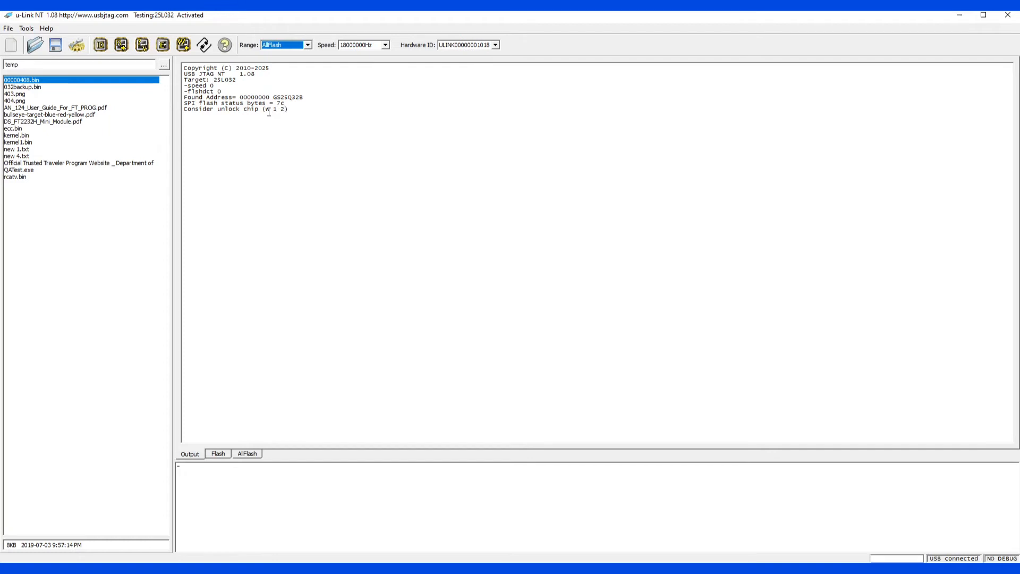
pyautogui.moveTo(282, 103)
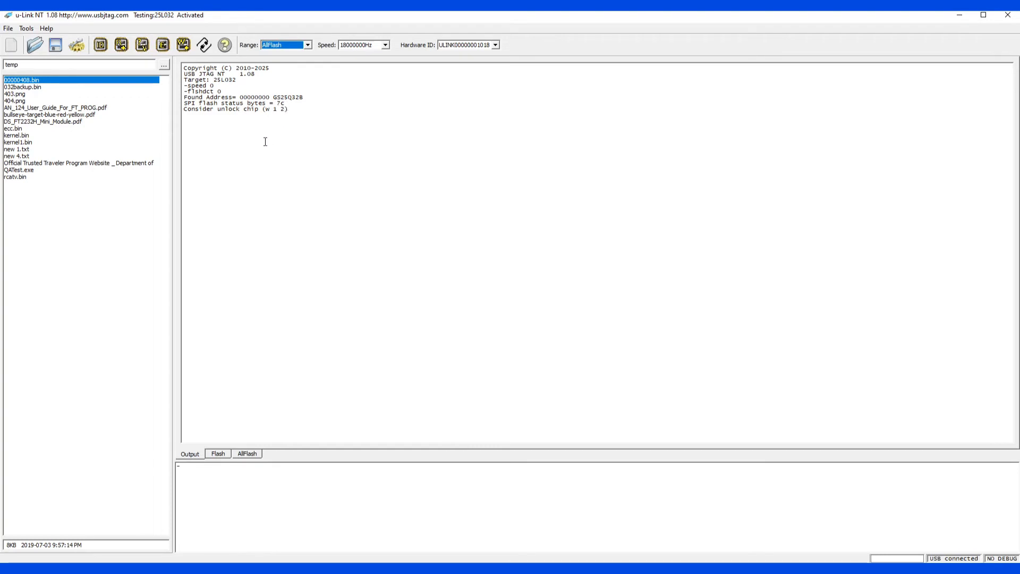
pyautogui.moveTo(235, 133)
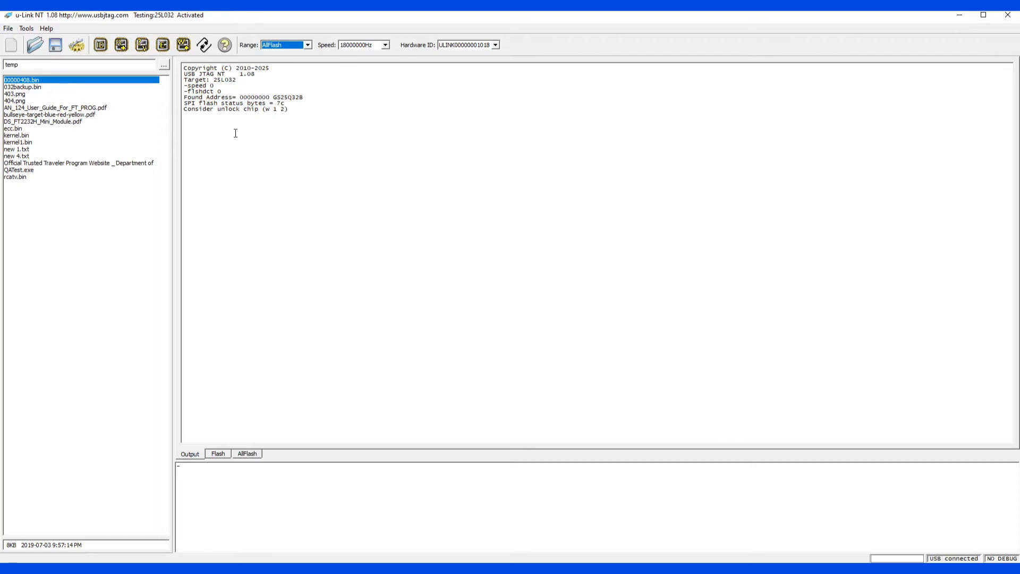
pyautogui.moveTo(160, 83)
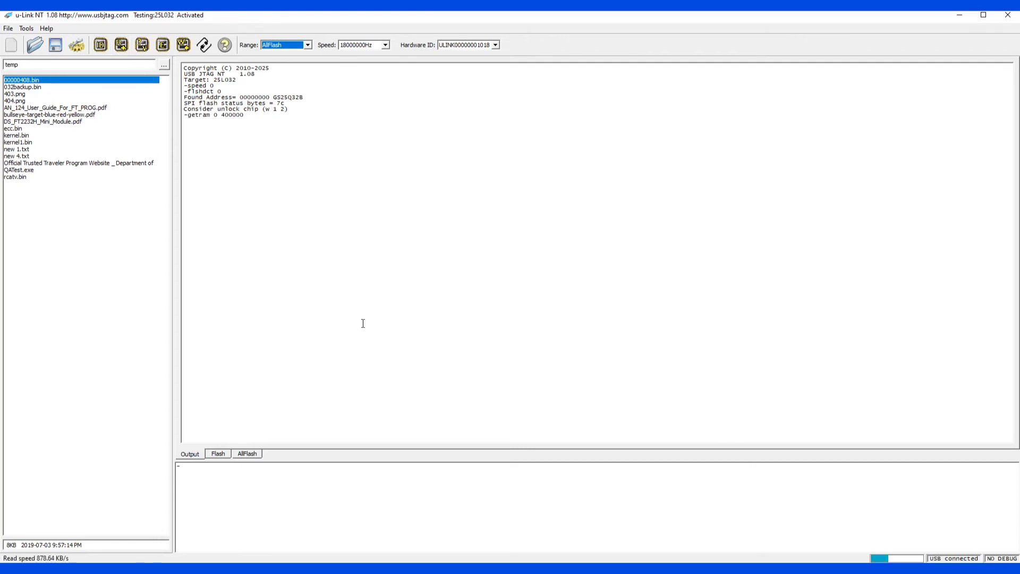
pyautogui.moveTo(374, 417)
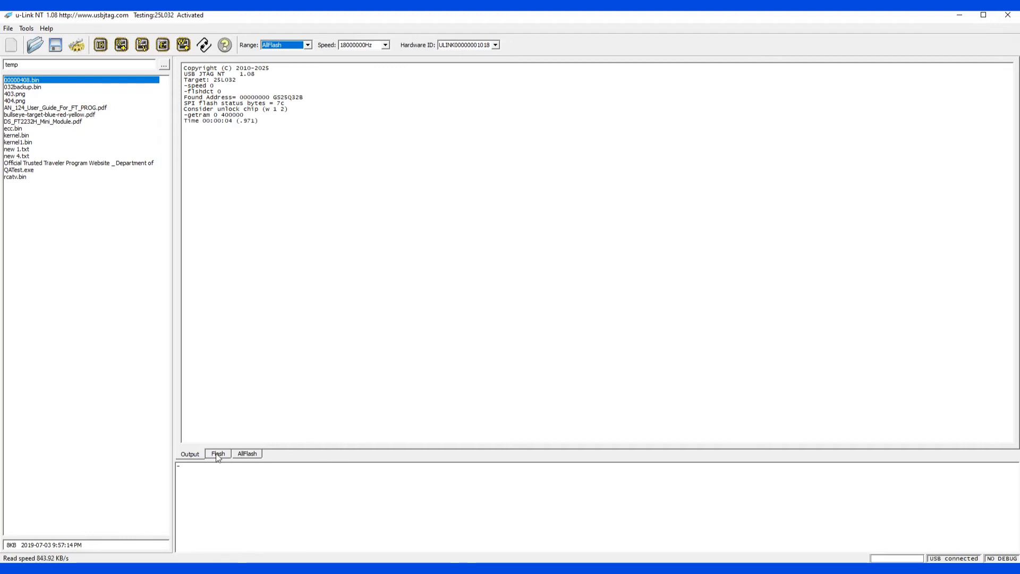
# View the read flash data and save it as rcatvbackup.bin in a new lcdctv folder under G:/temp
pyautogui.click(217, 454)
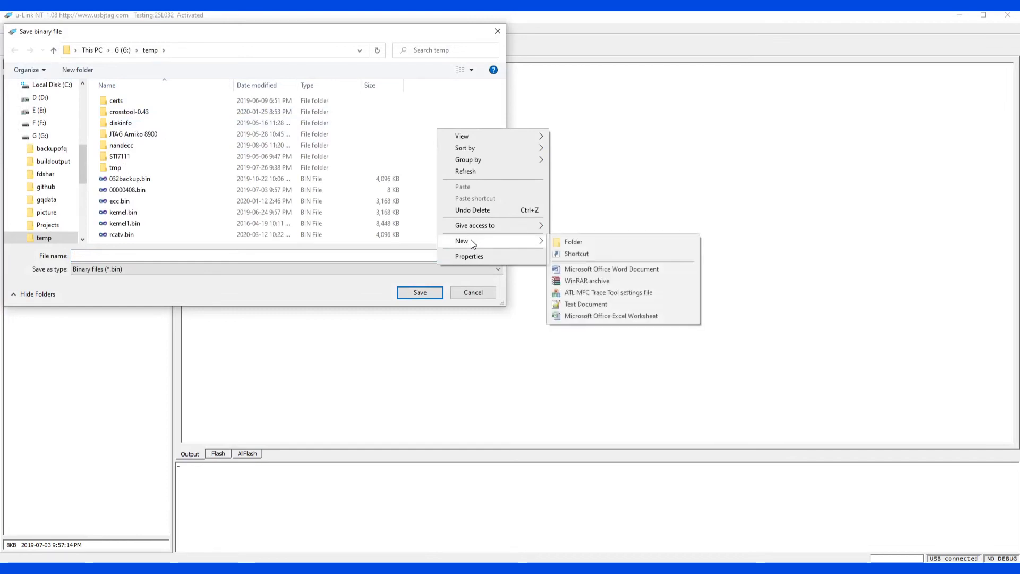
pyautogui.click(573, 242)
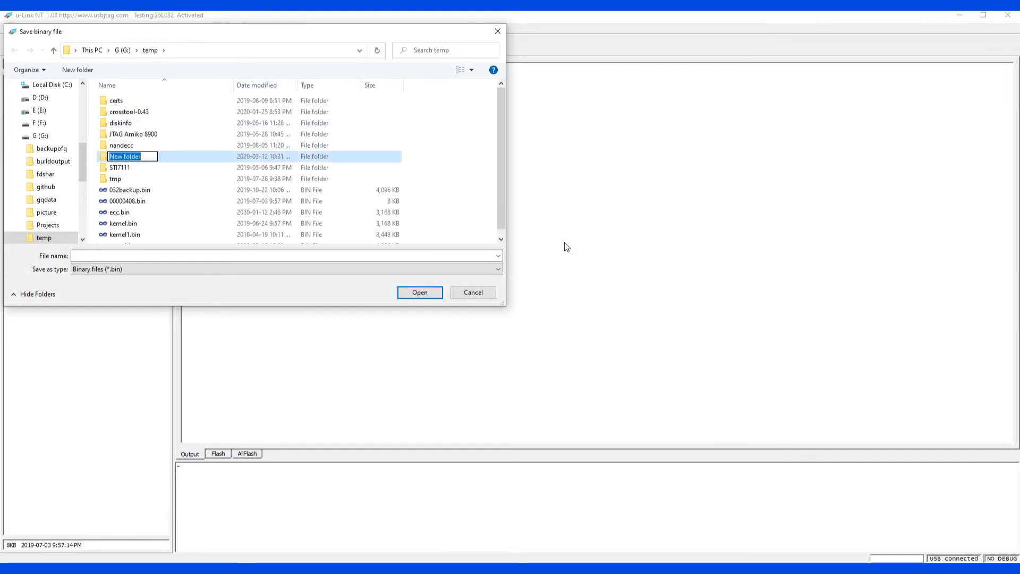
pyautogui.write('lcdctv')
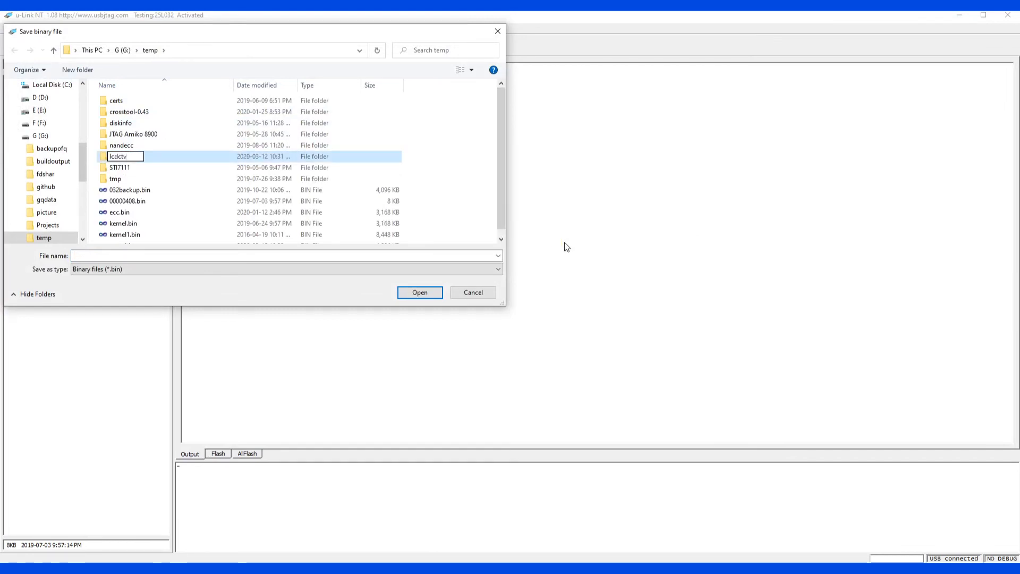
pyautogui.doubleClick(119, 155)
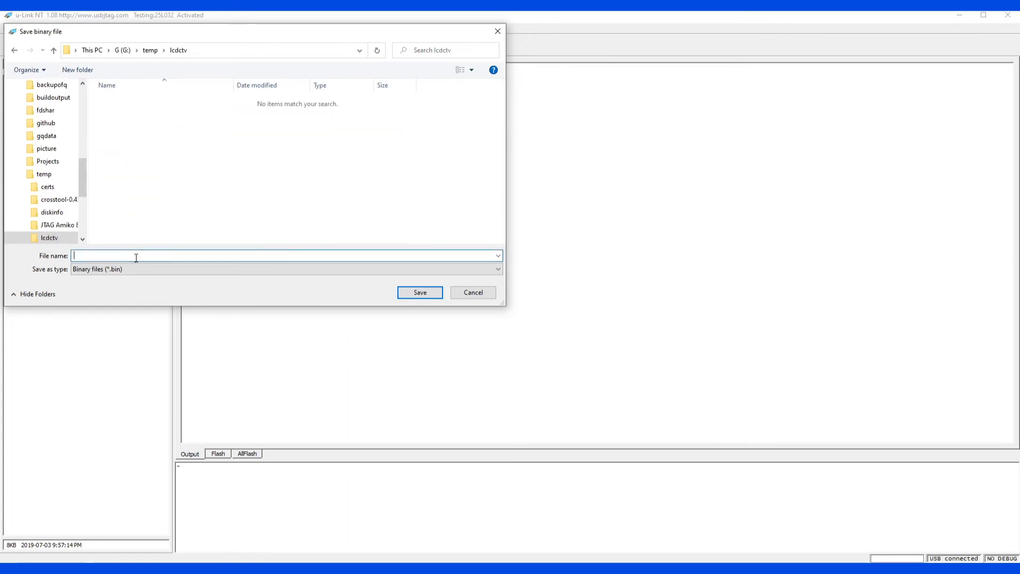
pyautogui.write('rcatvbac')
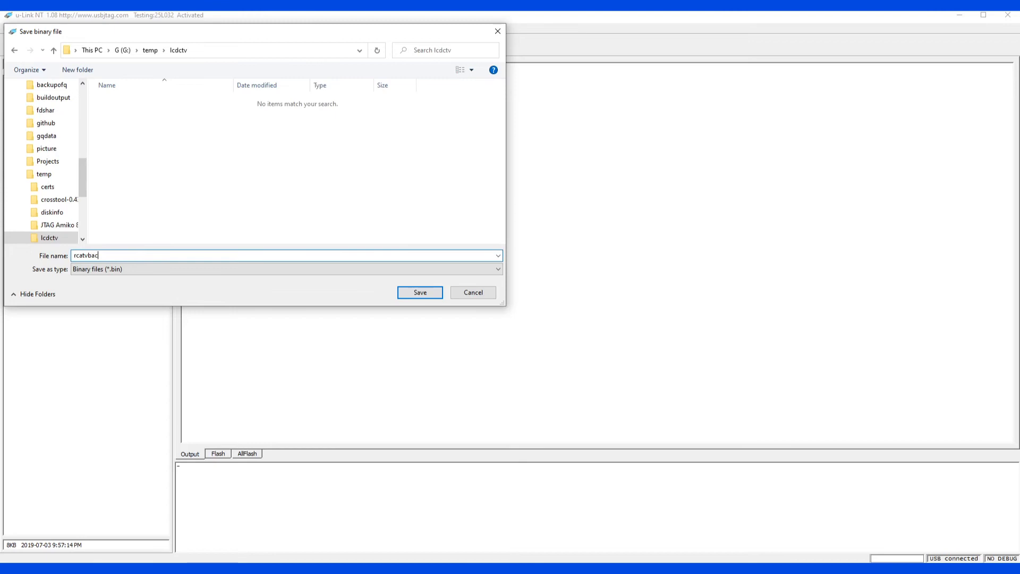
pyautogui.click(419, 292)
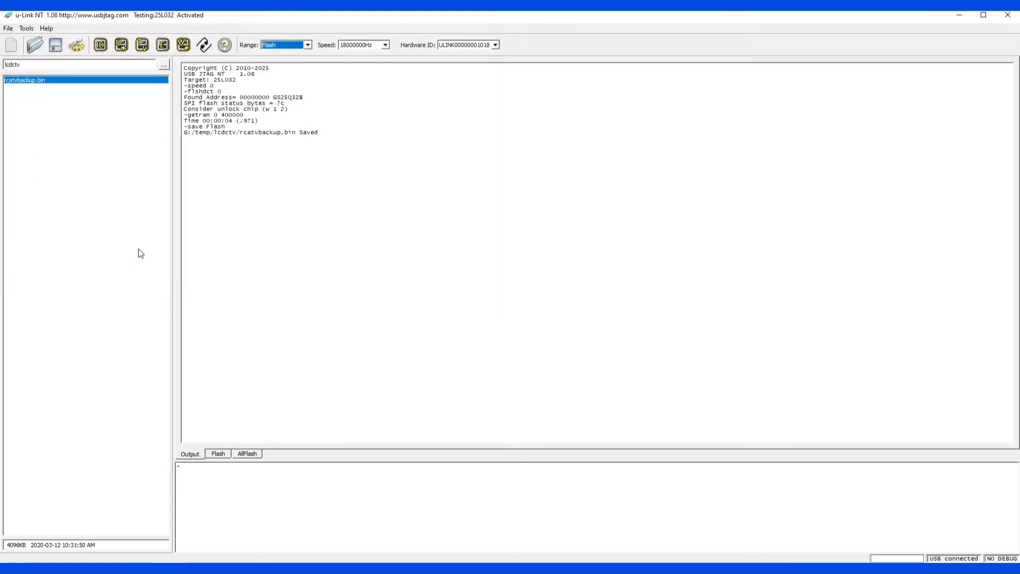
pyautogui.moveTo(275, 278)
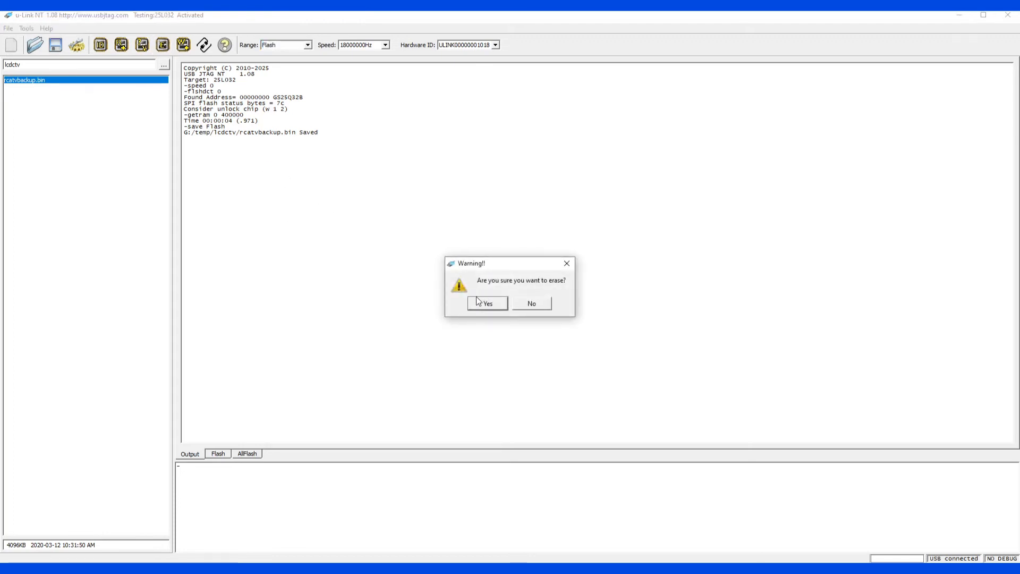
# Confirm the chip erase, Init the buffer to blank, and verify to get Compare data OK
pyautogui.click(487, 303)
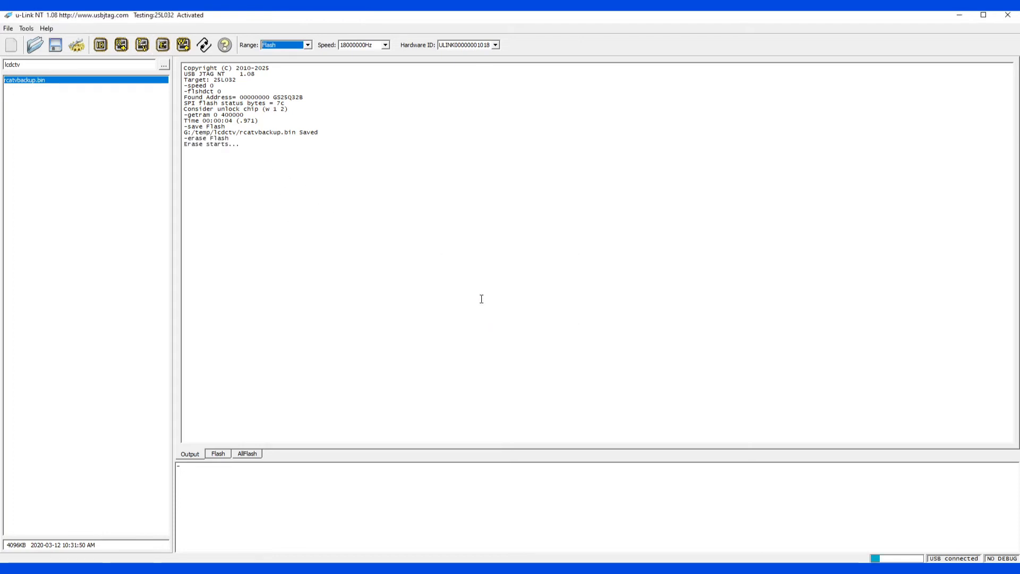
pyautogui.moveTo(291, 398)
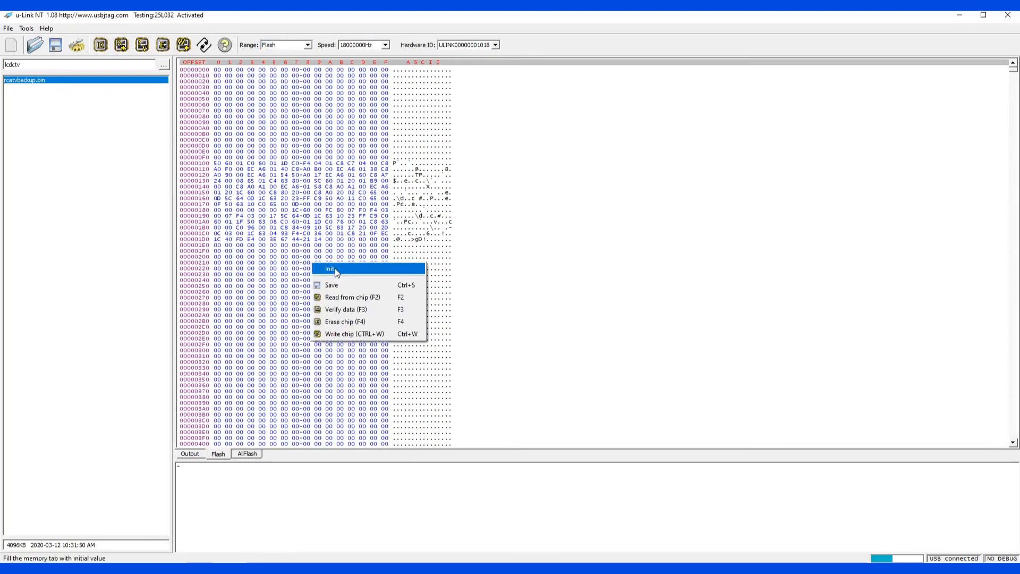
pyautogui.click(345, 321)
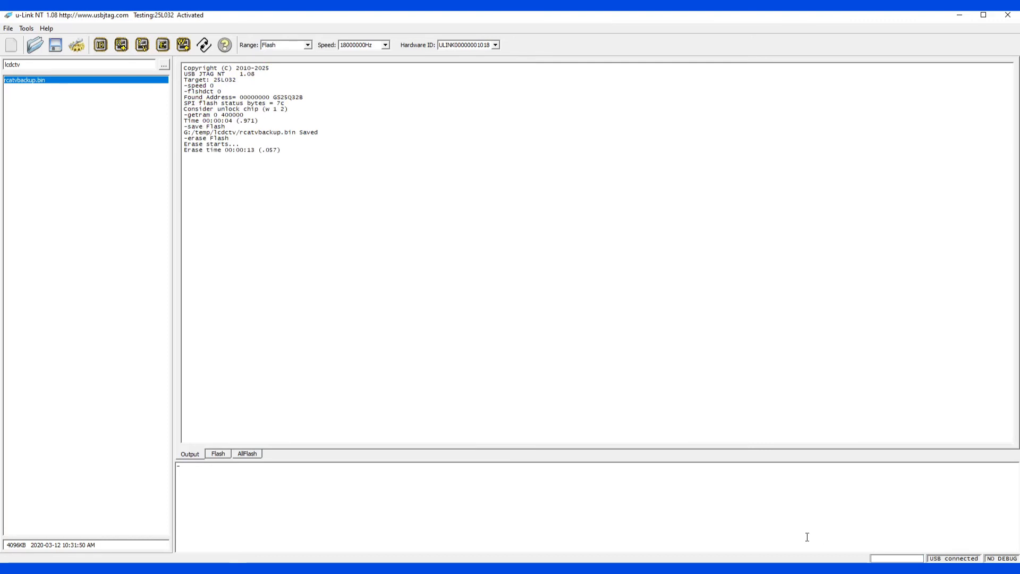
pyautogui.moveTo(823, 525)
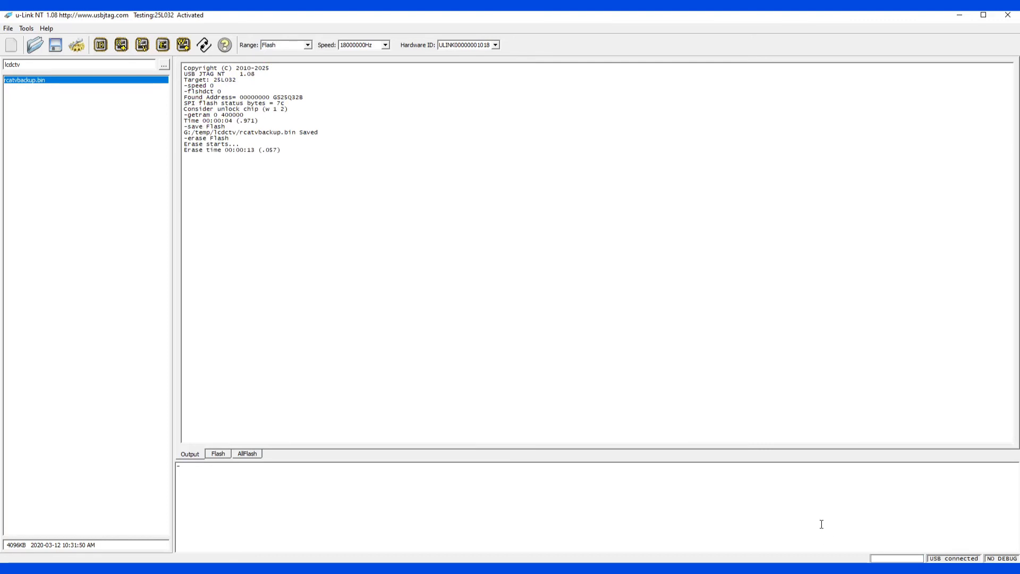
pyautogui.click(217, 453)
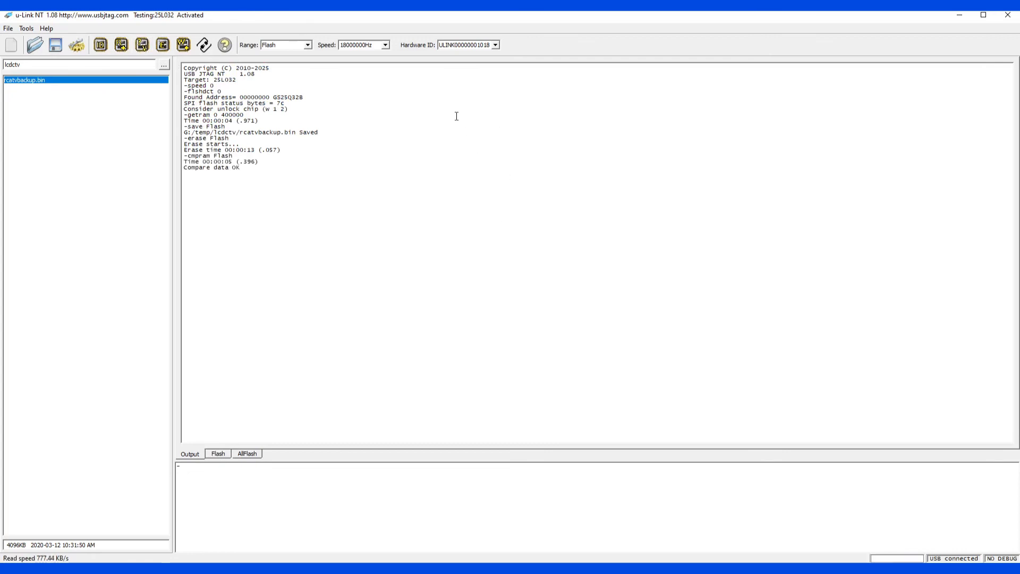
pyautogui.moveTo(90, 95)
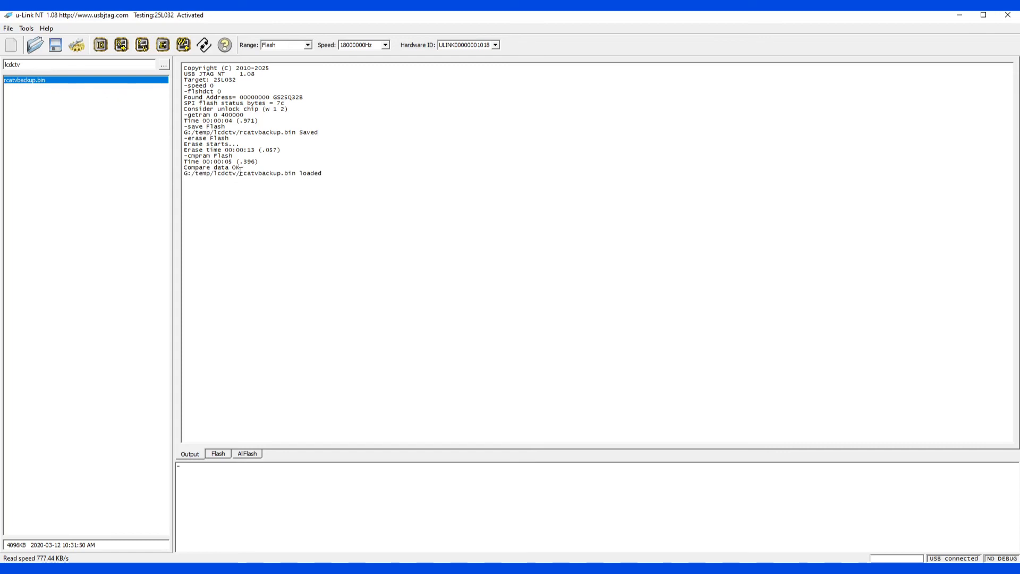
# Review the loaded rcatvbackup.bin data, then write it to the chip, confirming the warning
pyautogui.click(218, 453)
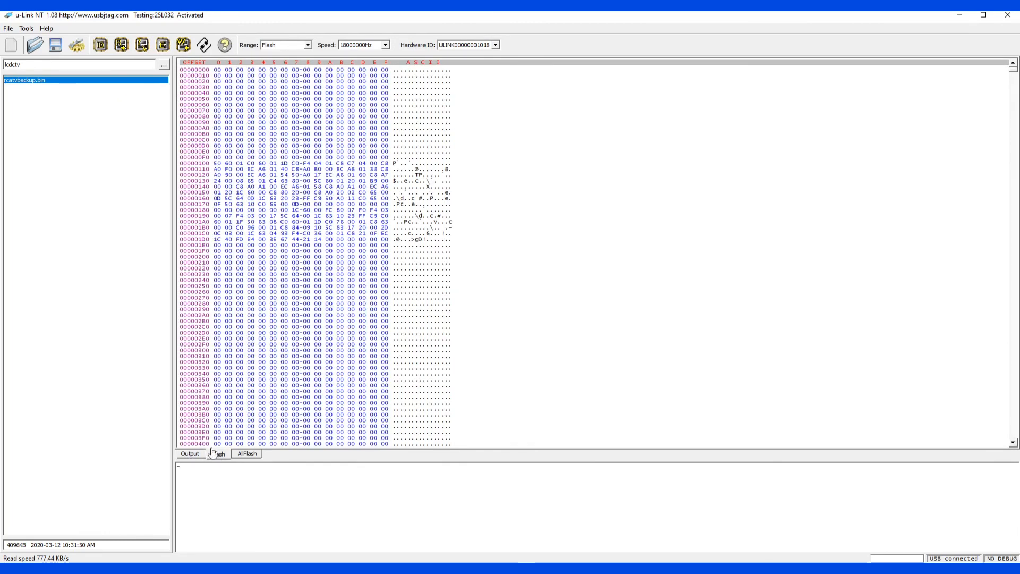
pyautogui.scroll(-3)
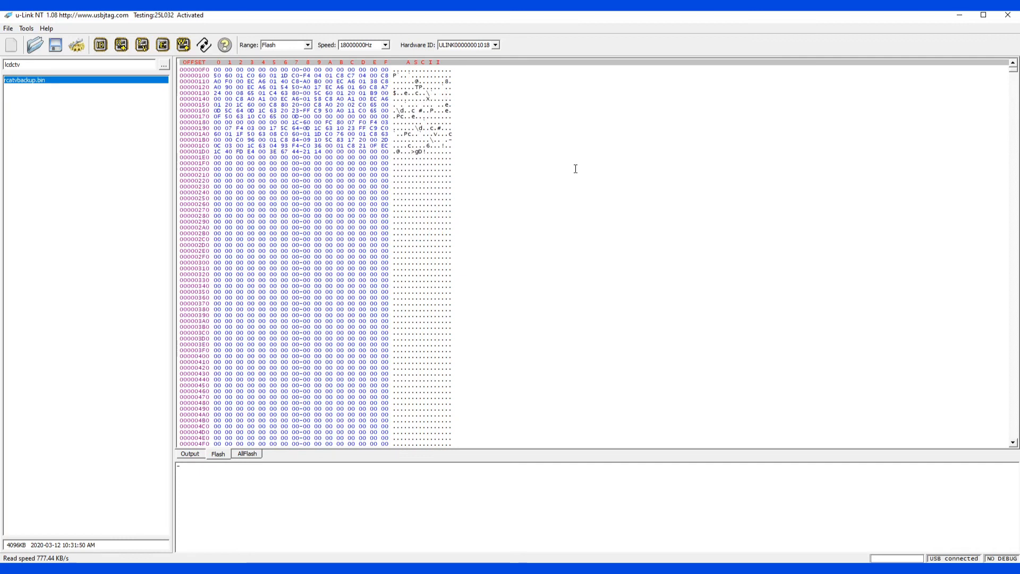
pyautogui.click(189, 453)
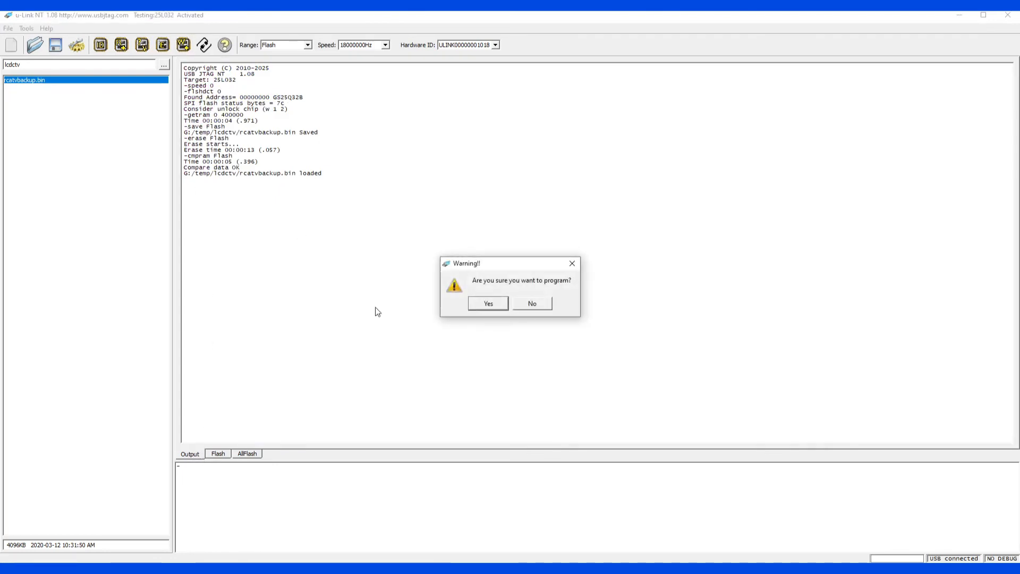
pyautogui.click(487, 303)
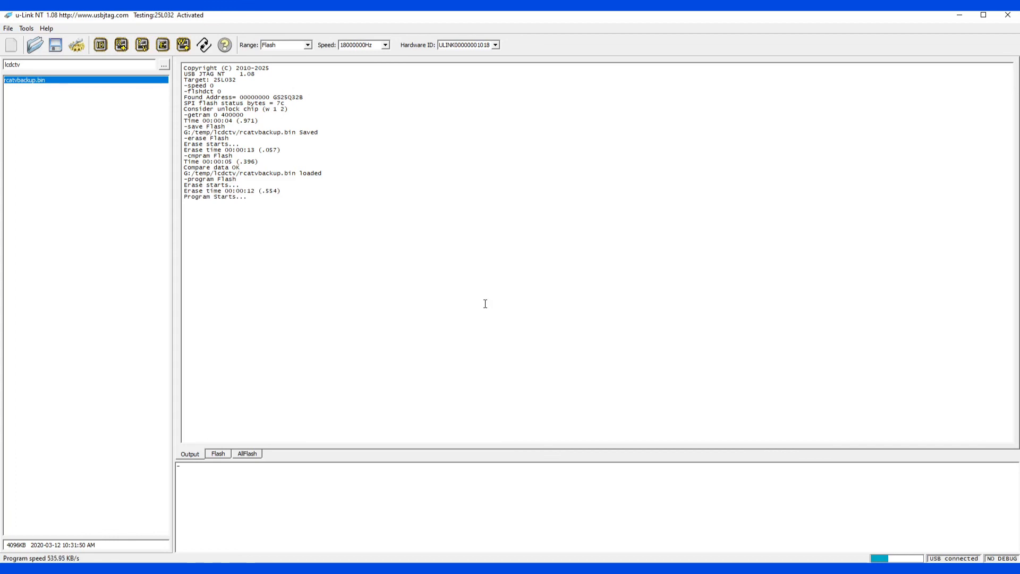
pyautogui.moveTo(513, 374)
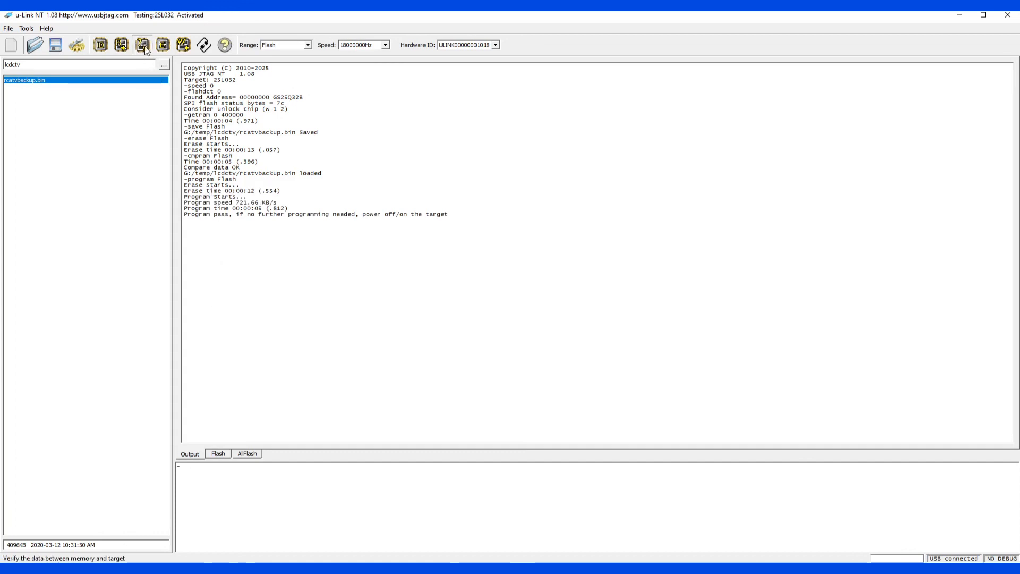
# Verify the chip contents against the backup, reporting Compare data OK
pyautogui.click(141, 45)
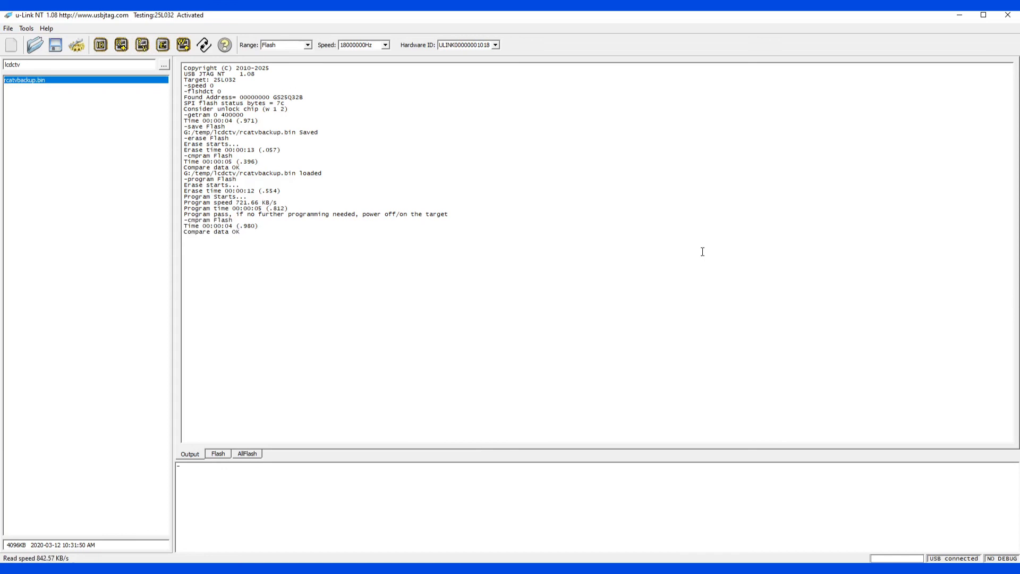
pyautogui.moveTo(565, 230)
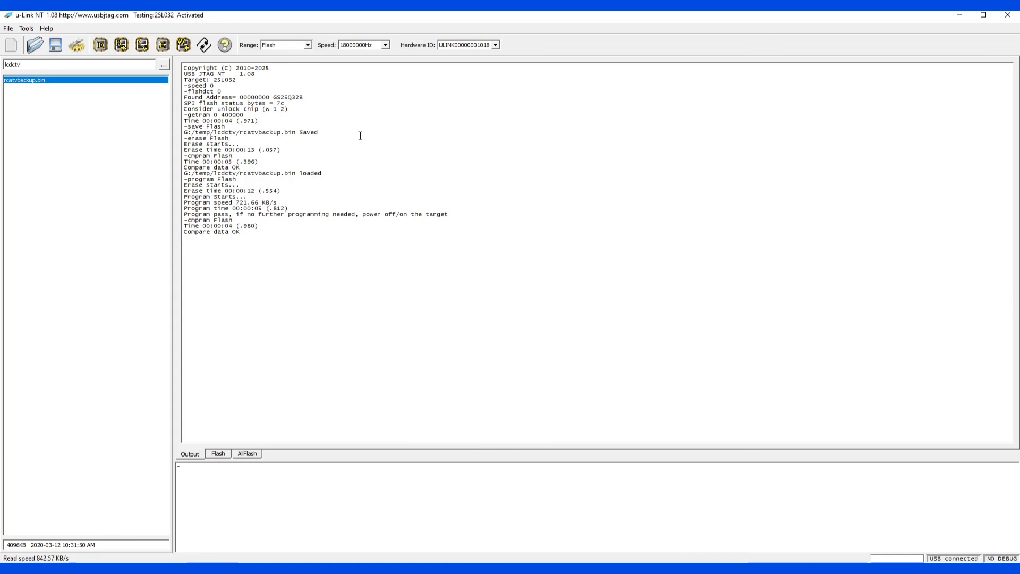
pyautogui.moveTo(379, 147)
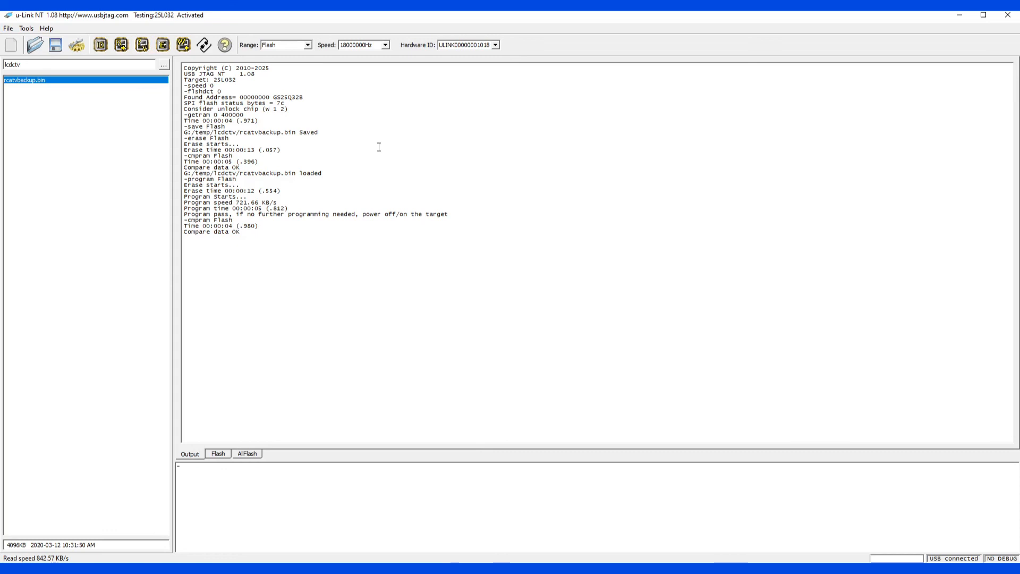